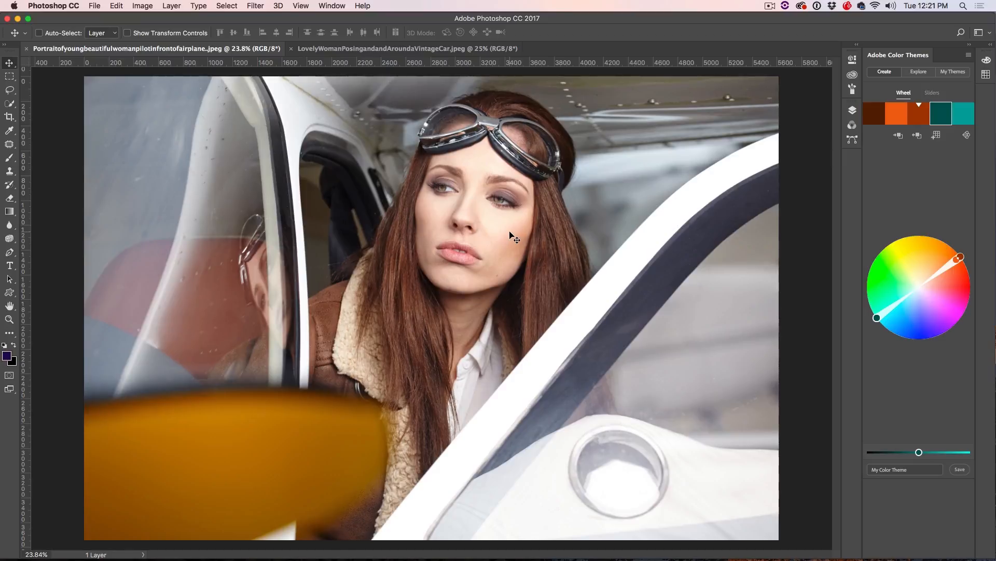
{"action": "mouse_move", "coordinate": [497, 221]}
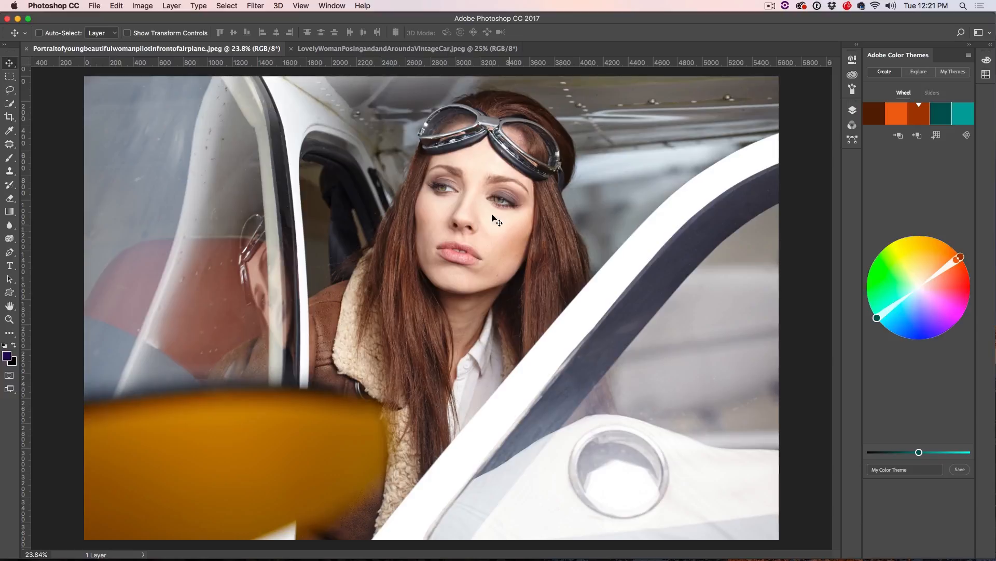
- Rework the Adobe Color Themes swatches so they show reds and greens
{"action": "left_click", "coordinate": [899, 121]}
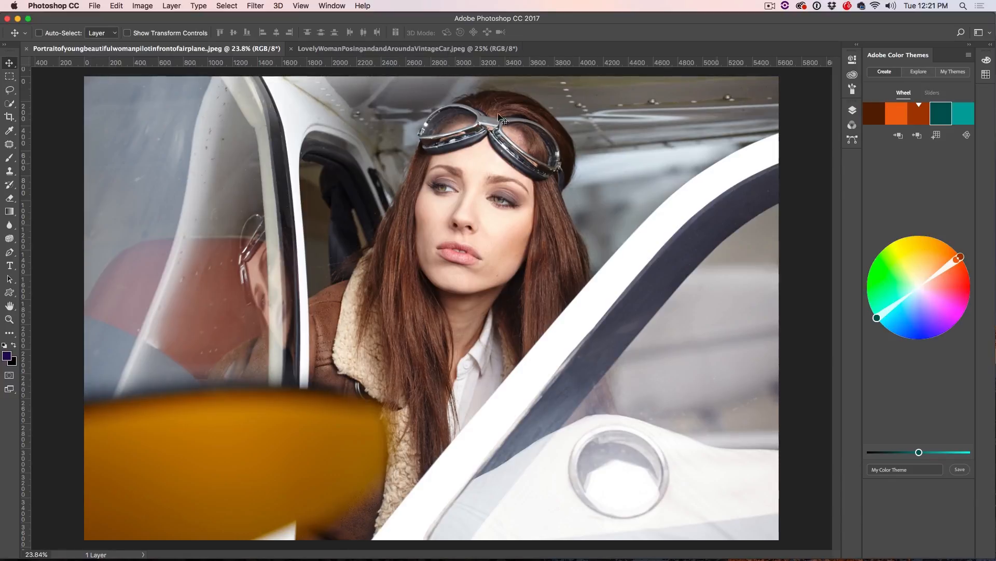
{"action": "mouse_move", "coordinate": [907, 139]}
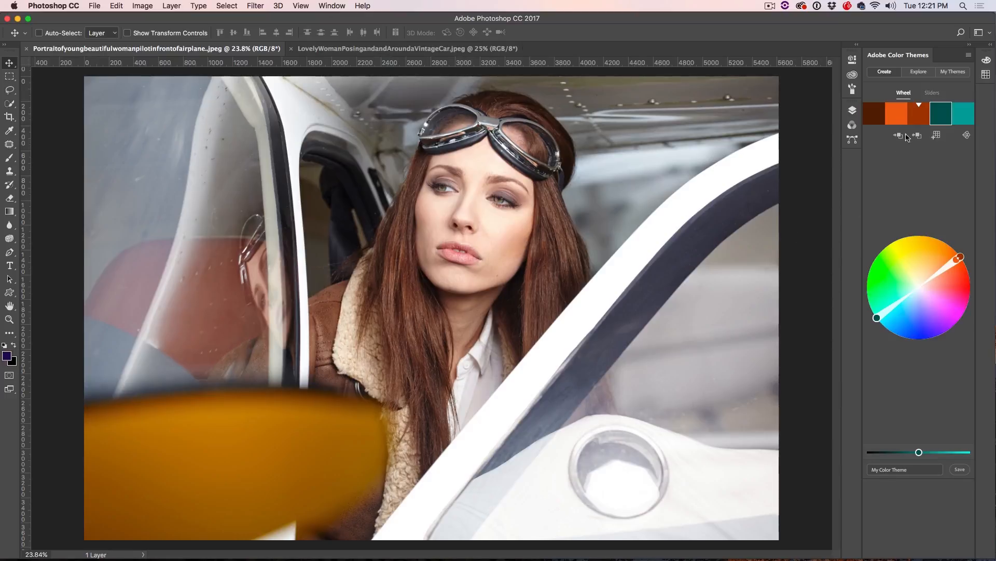
{"action": "mouse_move", "coordinate": [929, 285]}
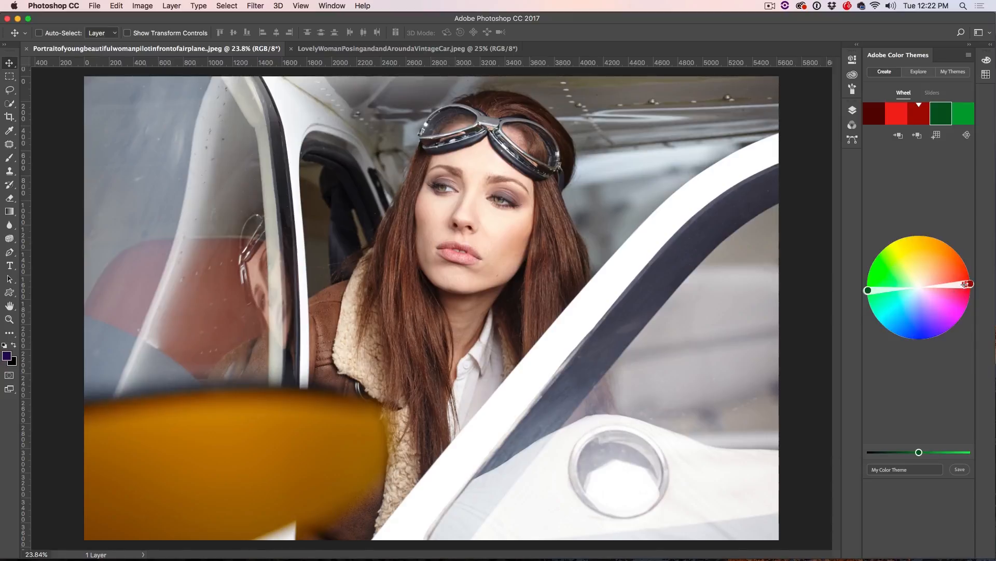
- Drag the colour wheel handles to a teal-and-rust theme, then switch to the vintage car photo
{"action": "left_click_drag", "start_coordinate": [965, 283], "coordinate": [936, 334]}
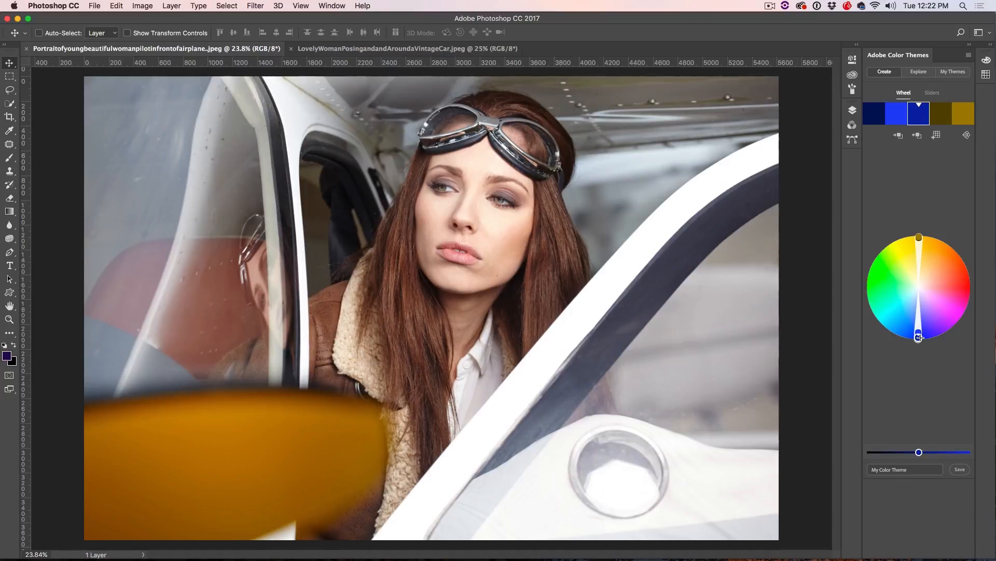
{"action": "left_click_drag", "start_coordinate": [919, 336], "coordinate": [876, 317]}
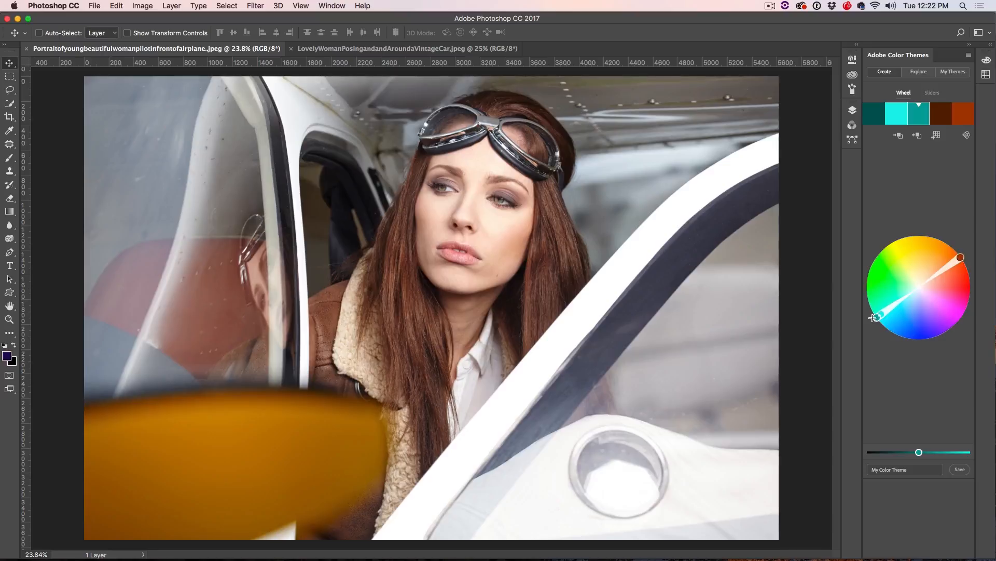
{"action": "left_click_drag", "start_coordinate": [876, 316], "coordinate": [965, 263]}
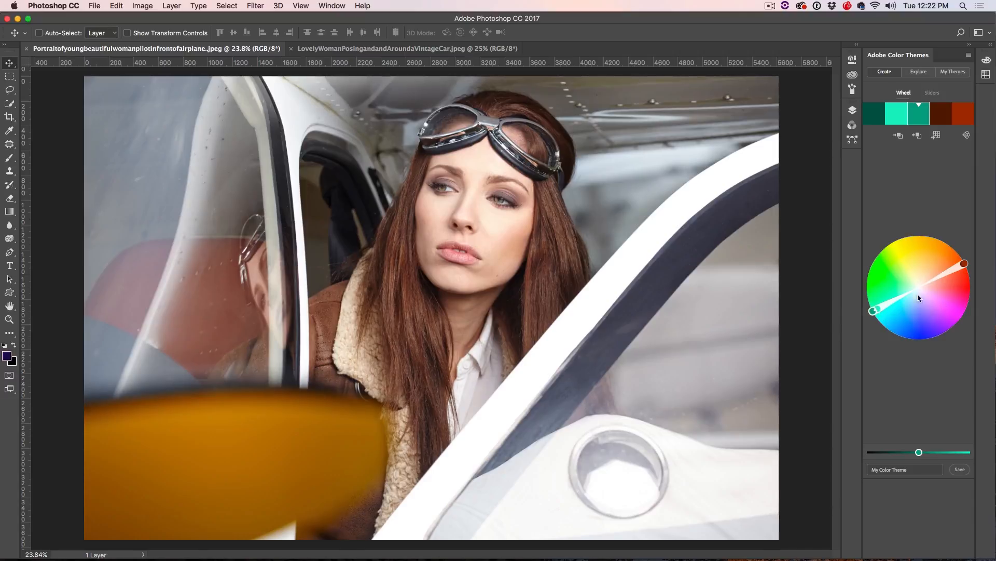
{"action": "mouse_move", "coordinate": [926, 253]}
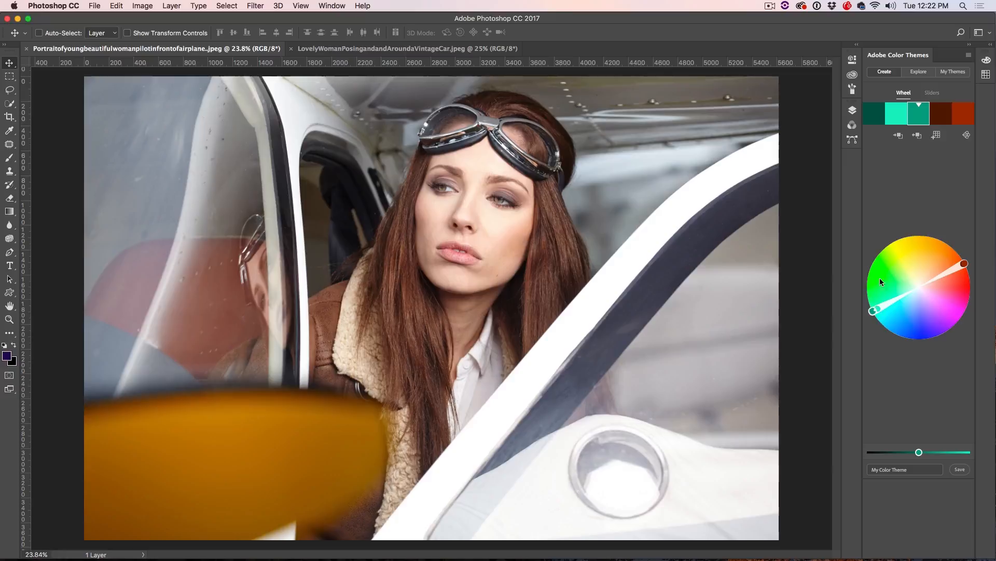
{"action": "mouse_move", "coordinate": [894, 217]}
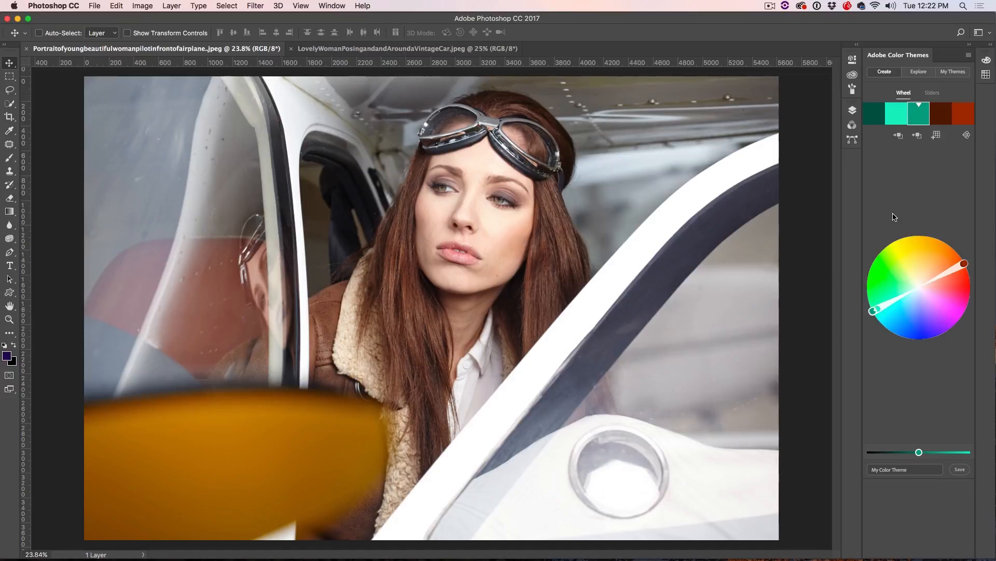
{"action": "mouse_move", "coordinate": [950, 272]}
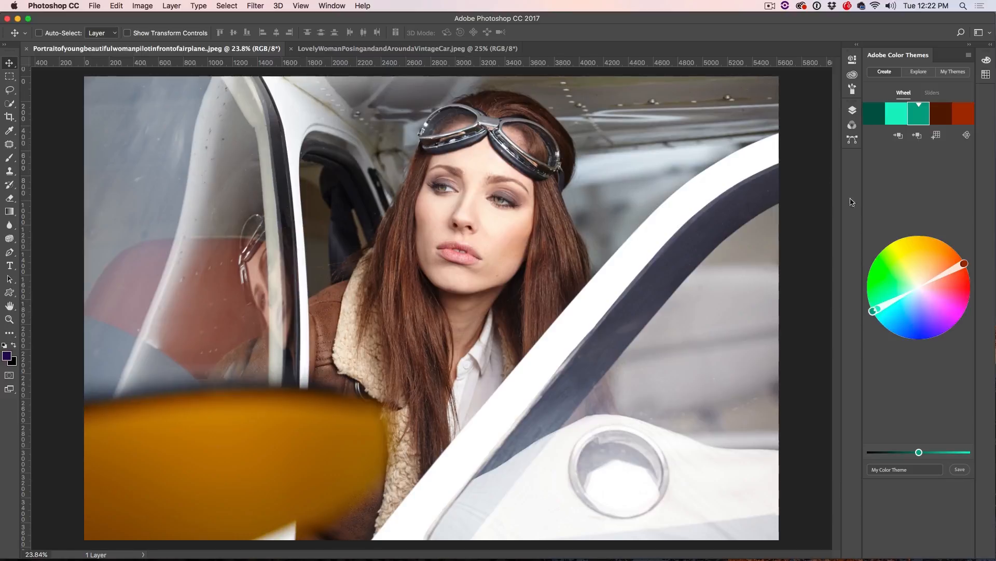
{"action": "left_click", "coordinate": [394, 48]}
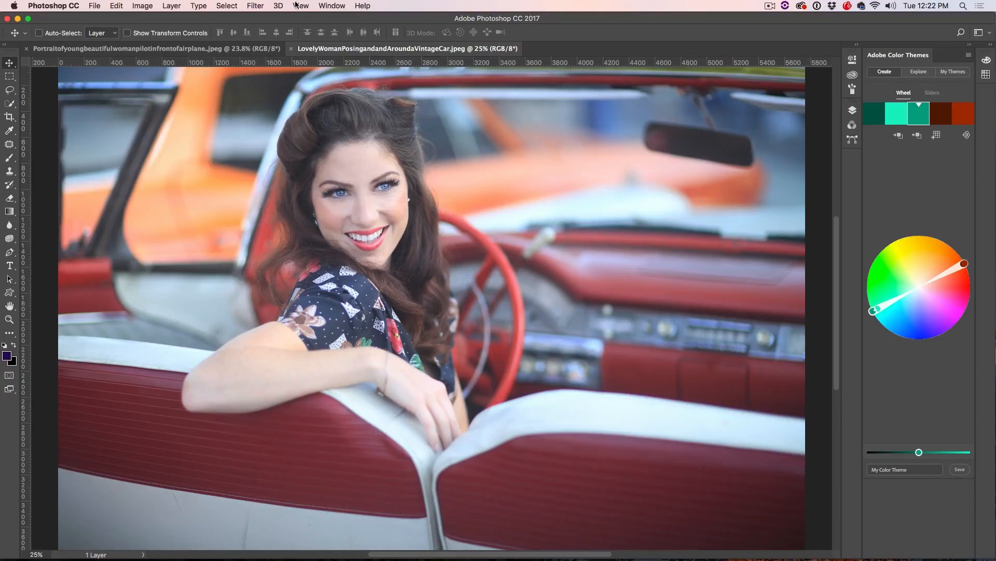
- Apply Filter > Camera Raw Filter to the vintage car portrait
{"action": "left_click", "coordinate": [255, 6]}
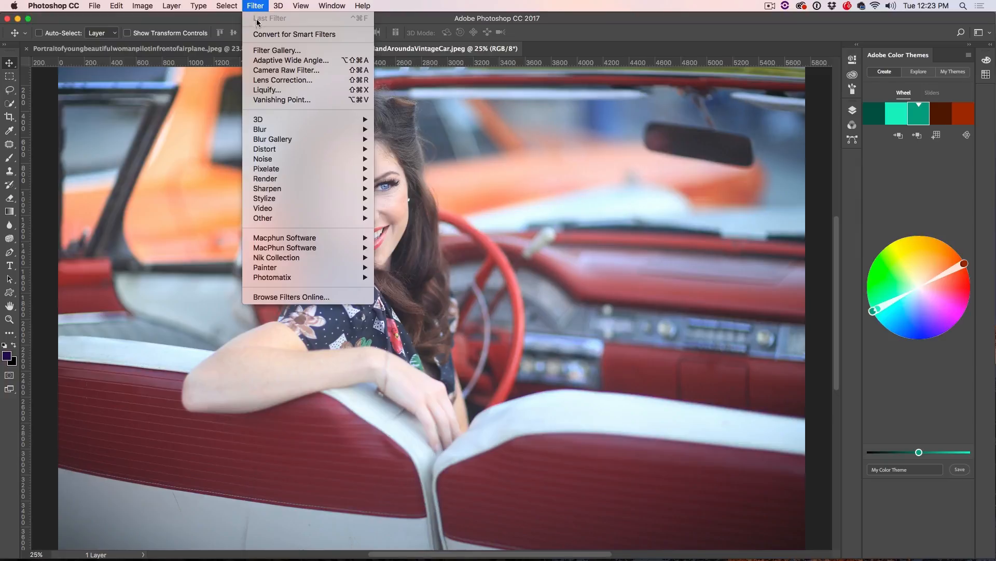
{"action": "mouse_move", "coordinate": [286, 70]}
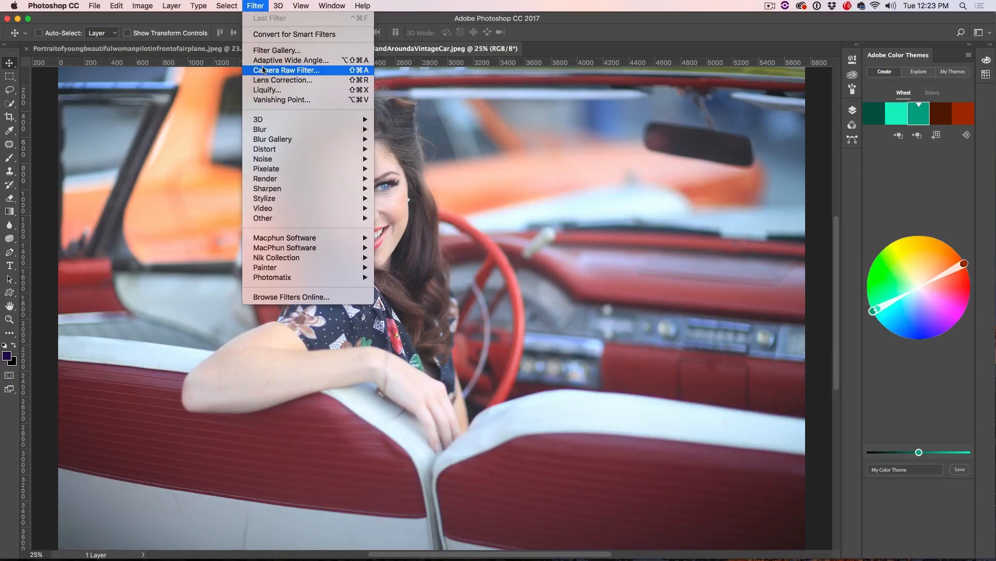
{"action": "left_click", "coordinate": [286, 70]}
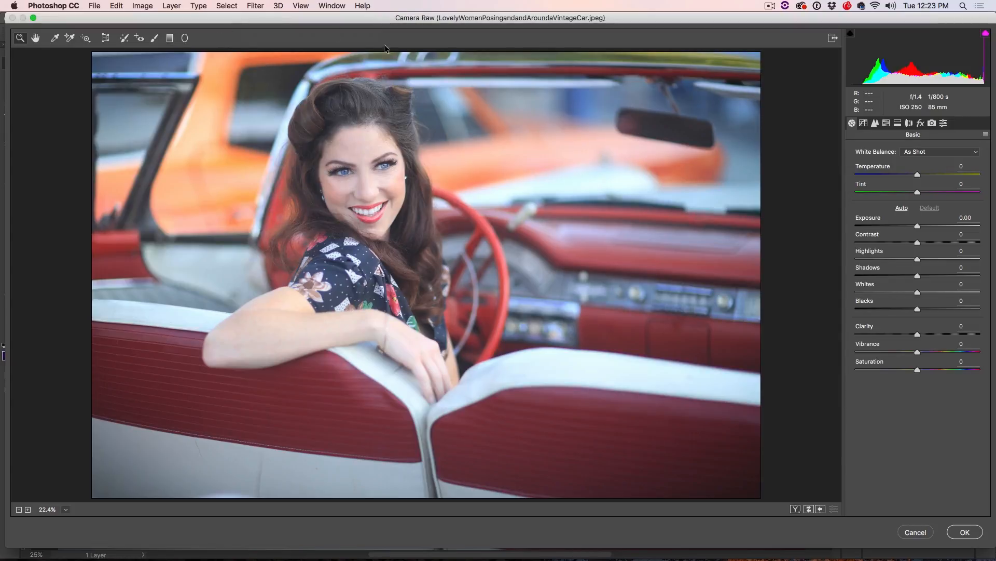
{"action": "mouse_move", "coordinate": [733, 194]}
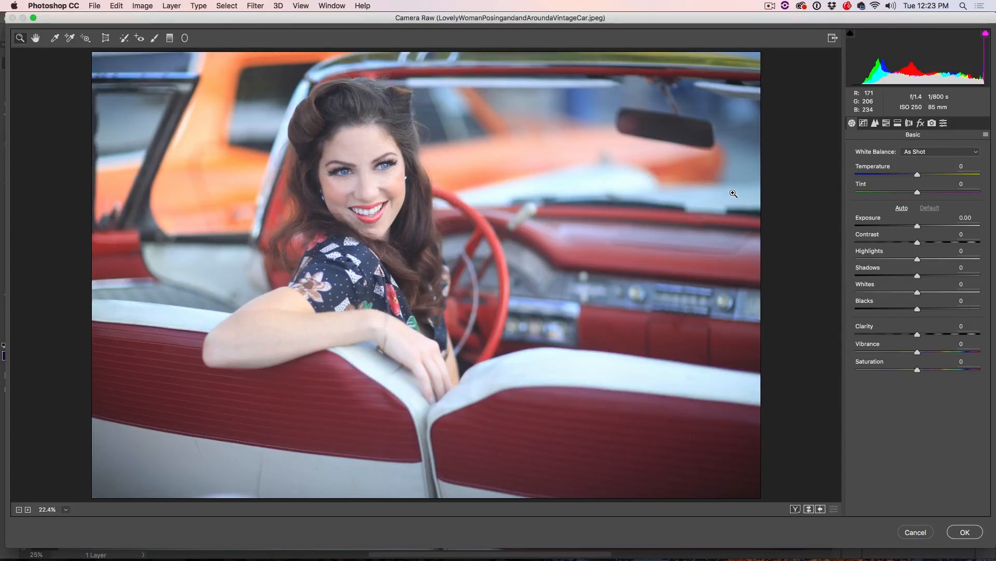
{"action": "mouse_move", "coordinate": [855, 124]}
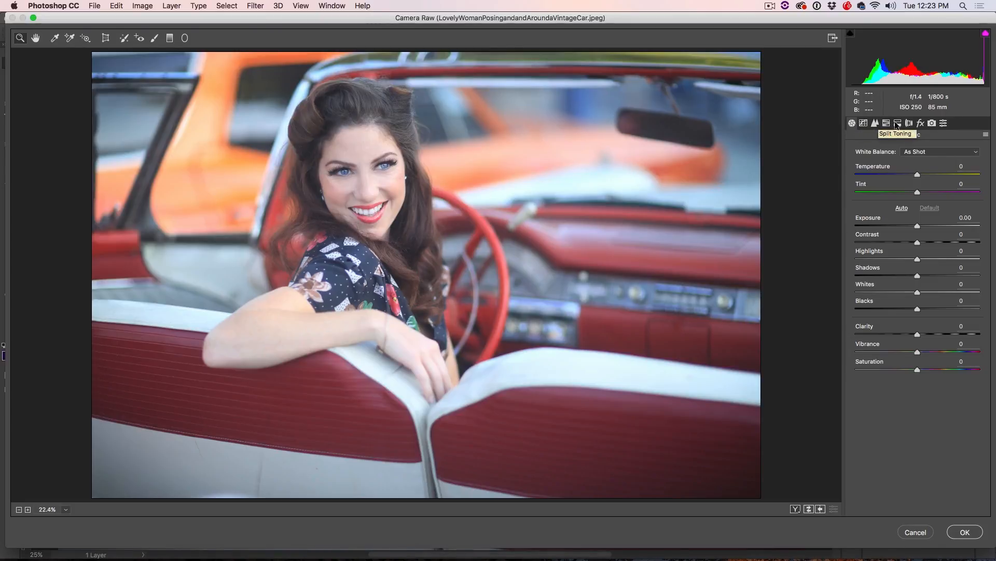
- In Split Toning, give the highlights hue 44 and saturation 60
{"action": "left_click", "coordinate": [897, 122]}
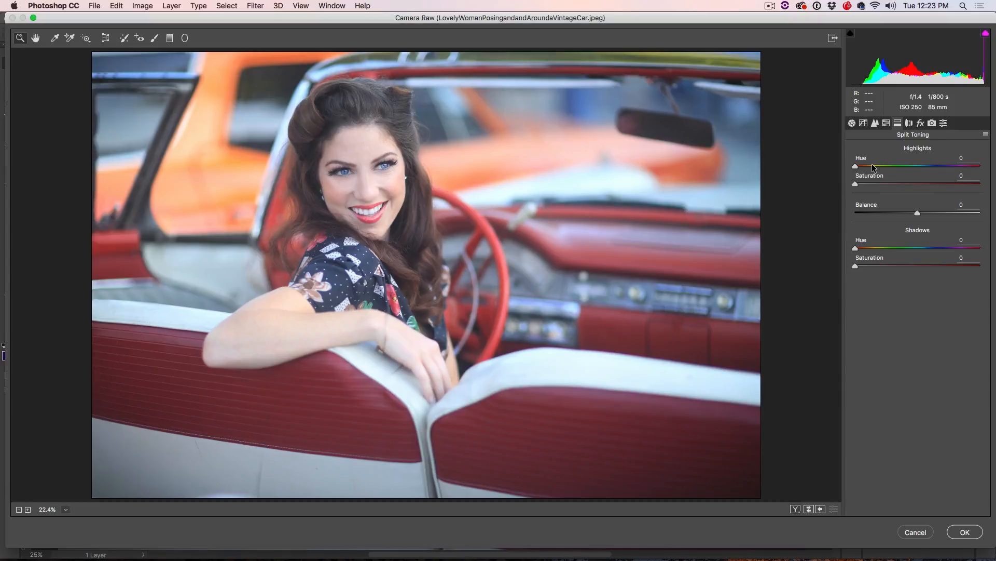
{"action": "left_click_drag", "start_coordinate": [855, 165], "coordinate": [873, 165]}
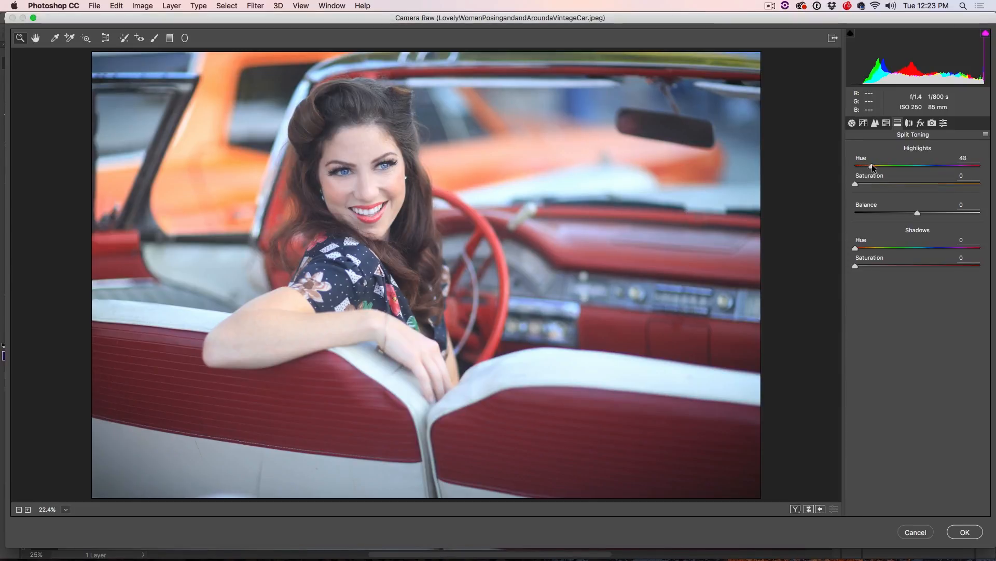
{"action": "left_click_drag", "start_coordinate": [872, 165], "coordinate": [870, 165]}
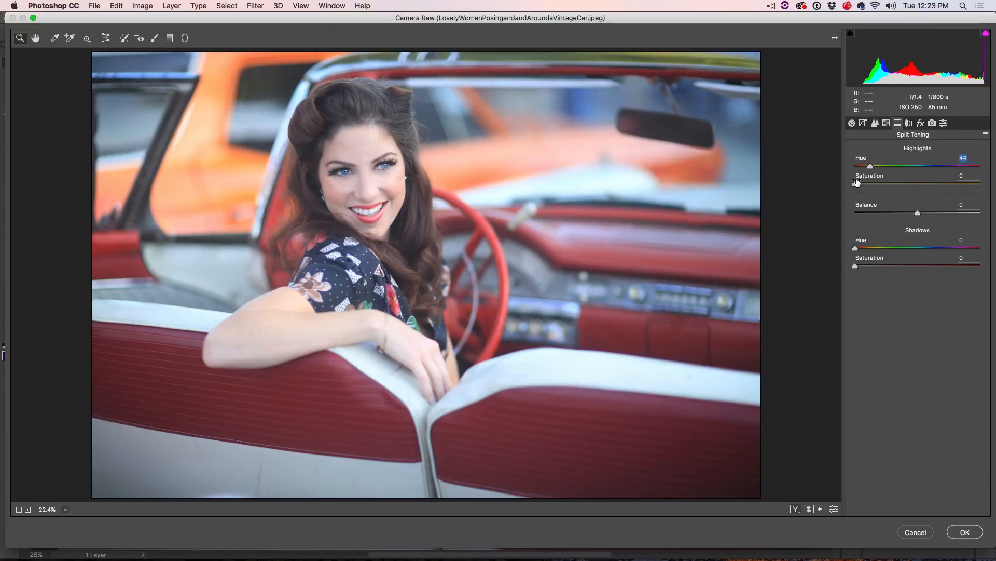
{"action": "left_click_drag", "start_coordinate": [855, 183], "coordinate": [951, 183]}
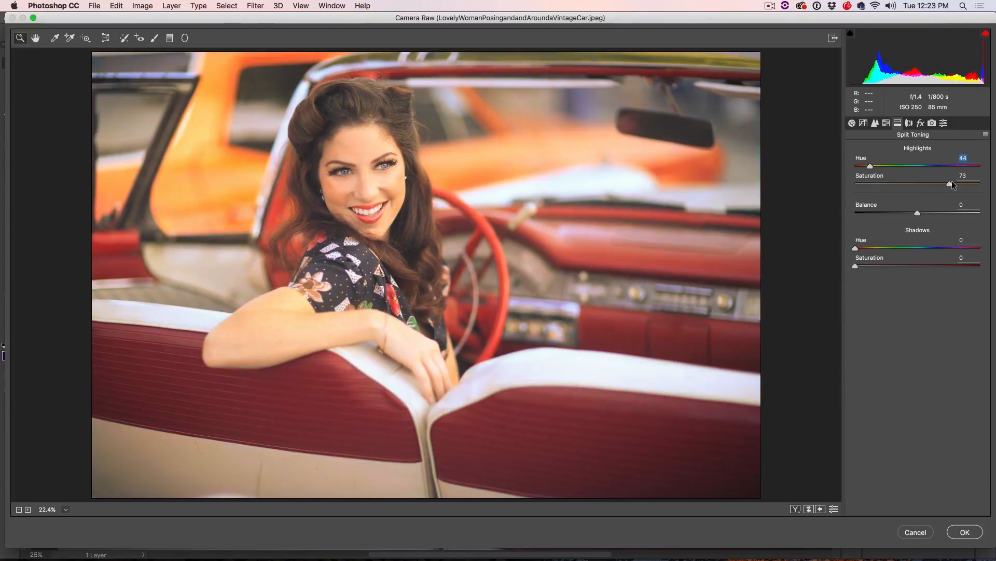
{"action": "left_click_drag", "start_coordinate": [952, 184], "coordinate": [930, 184]}
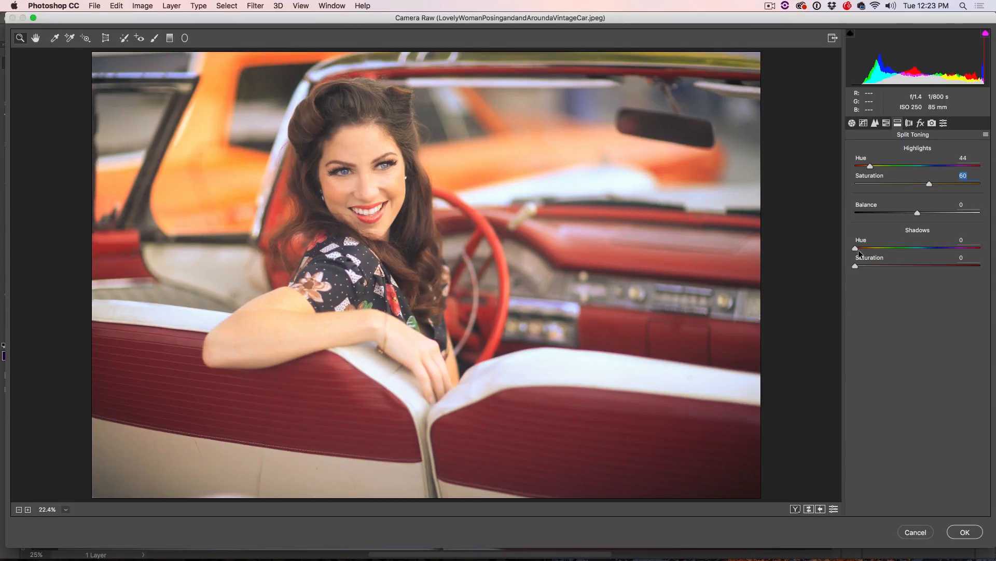
- Give the shadows a teal tint with saturation 43 and hue 182
{"action": "left_click_drag", "start_coordinate": [855, 266], "coordinate": [909, 265]}
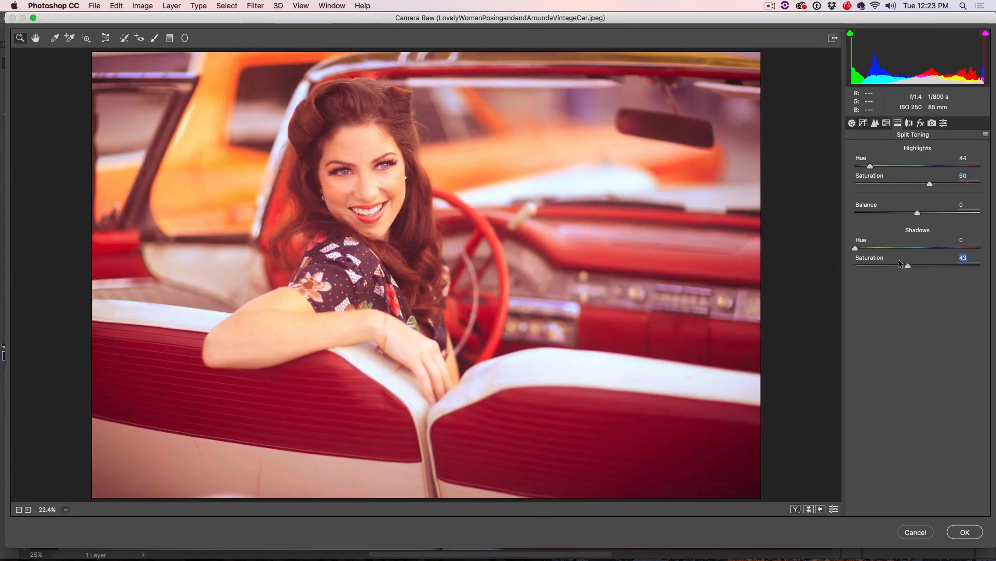
{"action": "left_click_drag", "start_coordinate": [856, 248], "coordinate": [923, 248]}
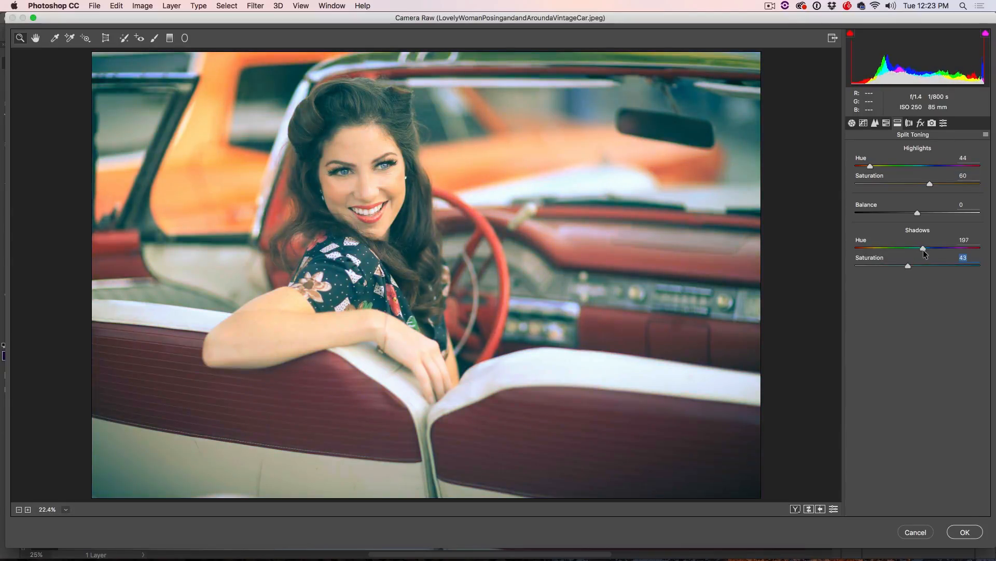
{"action": "left_click_drag", "start_coordinate": [923, 248], "coordinate": [913, 248]}
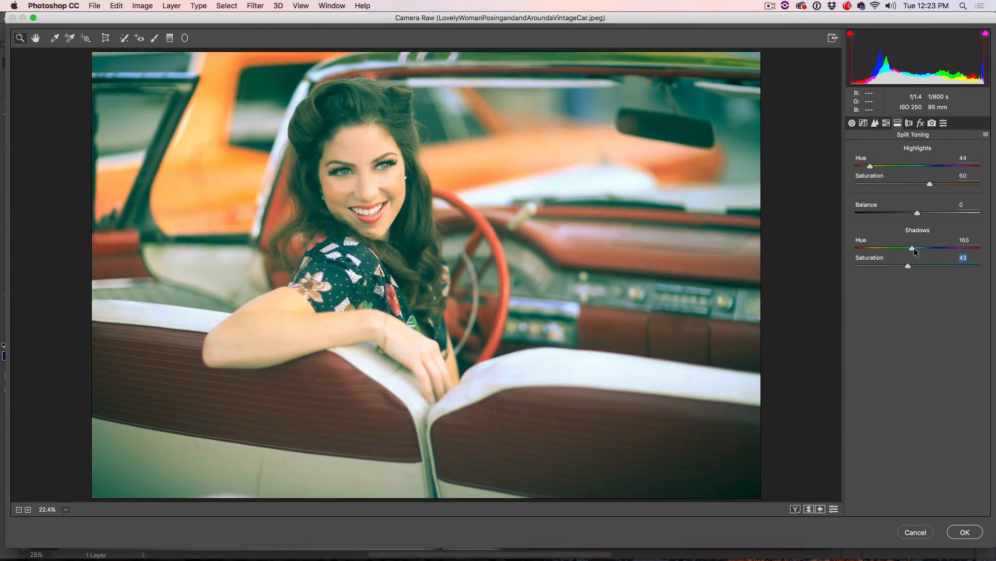
{"action": "left_click_drag", "start_coordinate": [913, 249], "coordinate": [918, 249]}
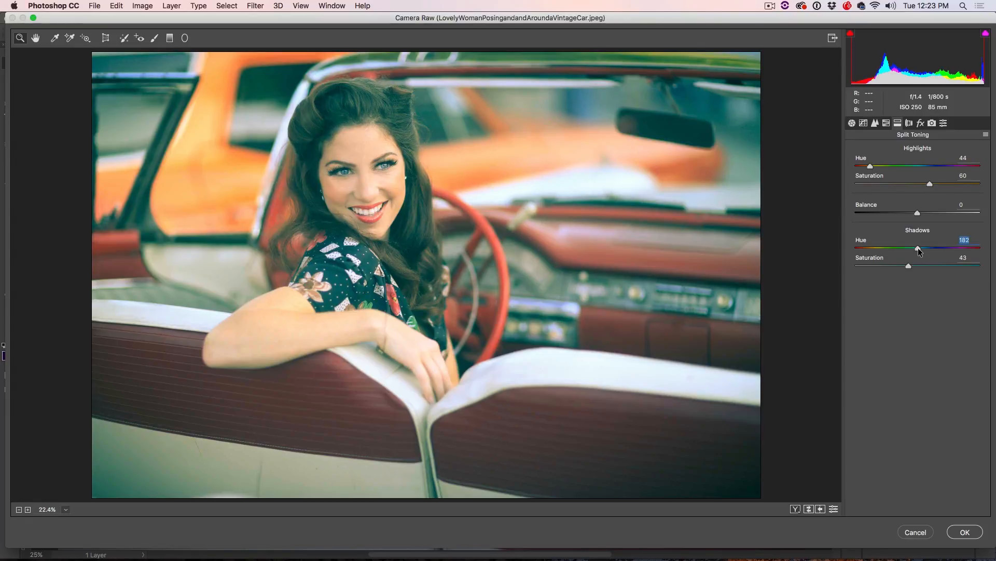
- In the Basic panel, lower vibrance, set Blacks to -60 and Contrast to +18
{"action": "left_click", "coordinate": [852, 122]}
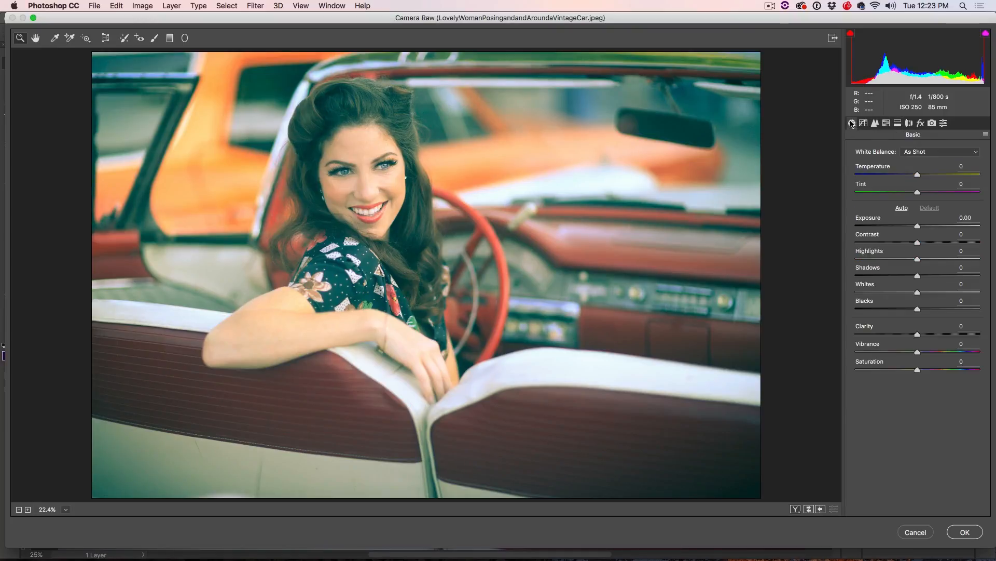
{"action": "mouse_move", "coordinate": [853, 122]}
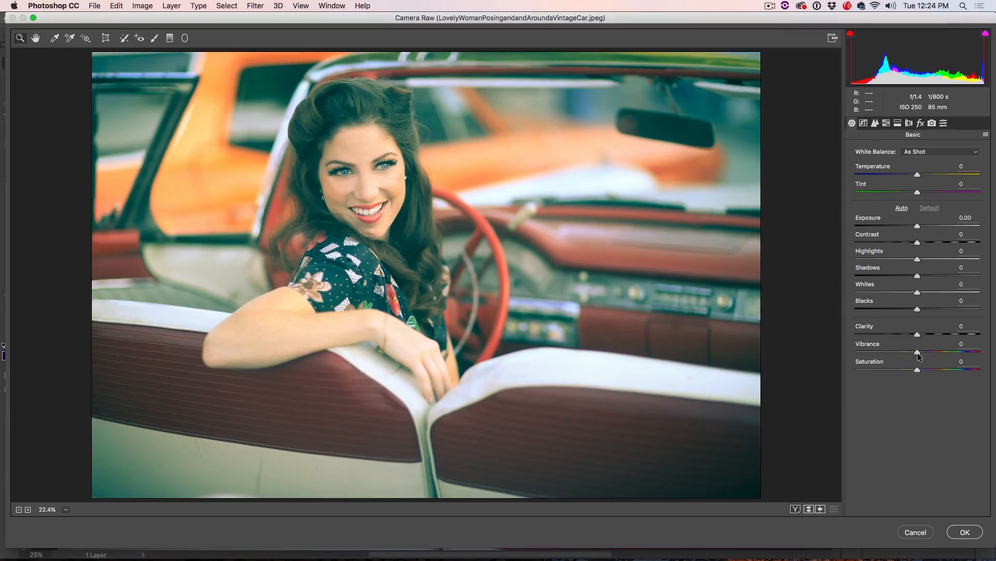
{"action": "left_click_drag", "start_coordinate": [917, 352], "coordinate": [897, 351]}
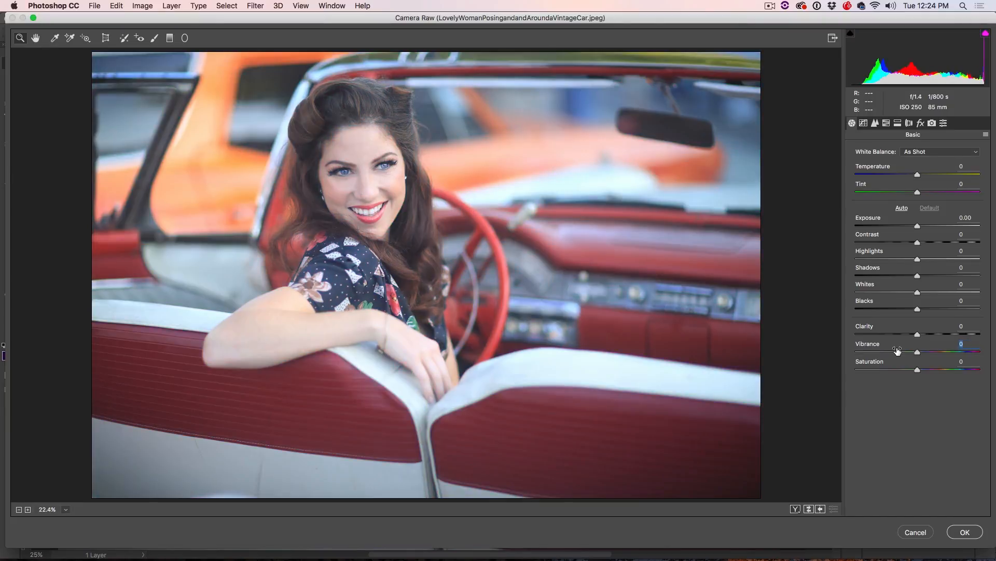
{"action": "left_click_drag", "start_coordinate": [917, 351], "coordinate": [897, 352]}
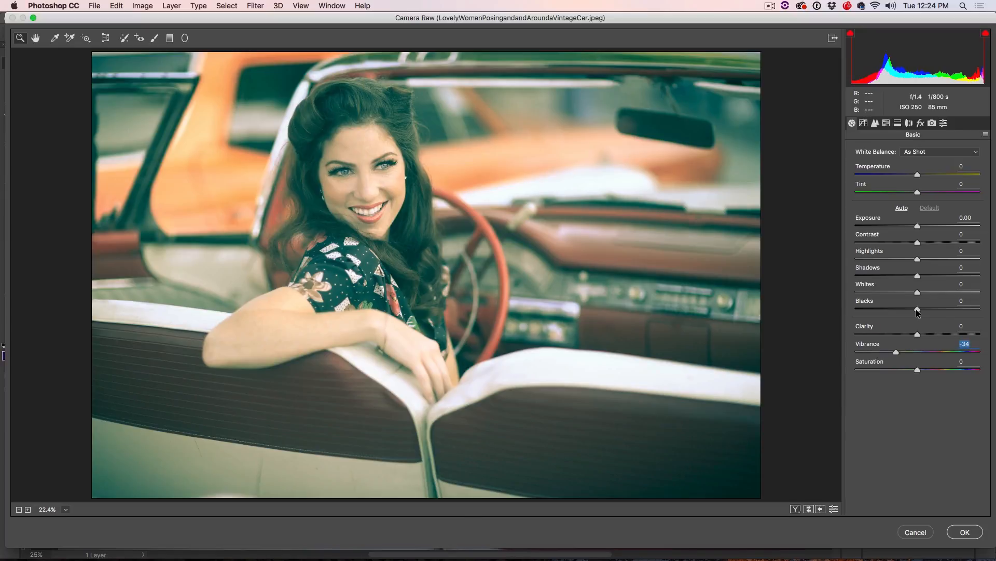
{"action": "left_click_drag", "start_coordinate": [917, 309], "coordinate": [870, 310]}
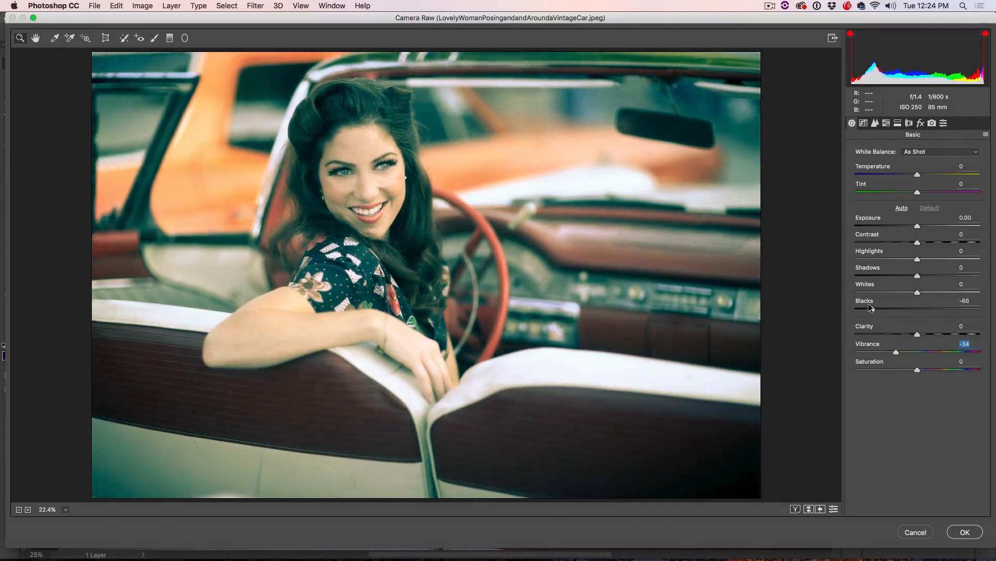
{"action": "left_click_drag", "start_coordinate": [873, 309], "coordinate": [880, 309]}
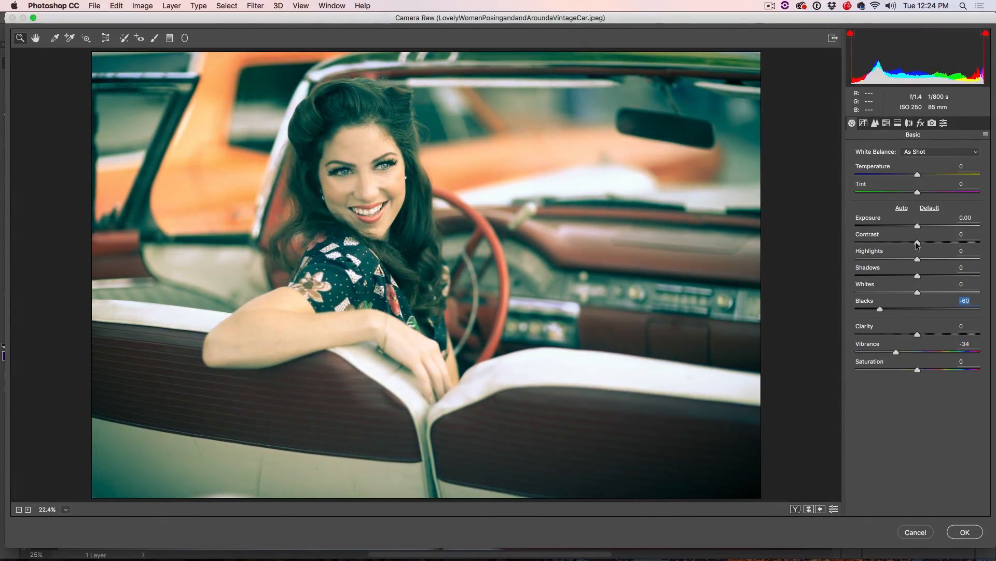
{"action": "left_click_drag", "start_coordinate": [917, 242], "coordinate": [928, 242]}
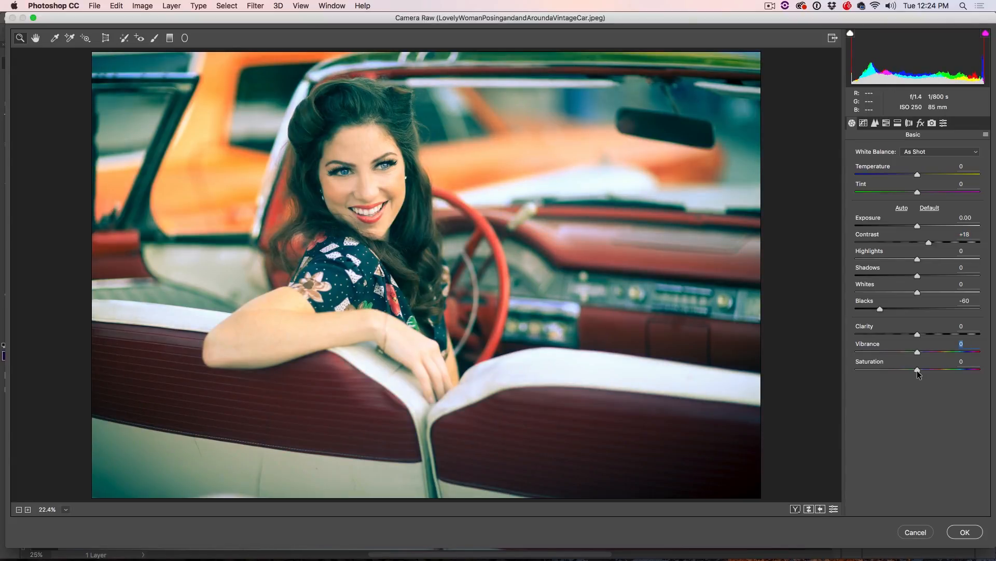
- Set Camera Raw Saturation to -33 and Vibrance to +18
{"action": "left_click_drag", "start_coordinate": [916, 370], "coordinate": [890, 370]}
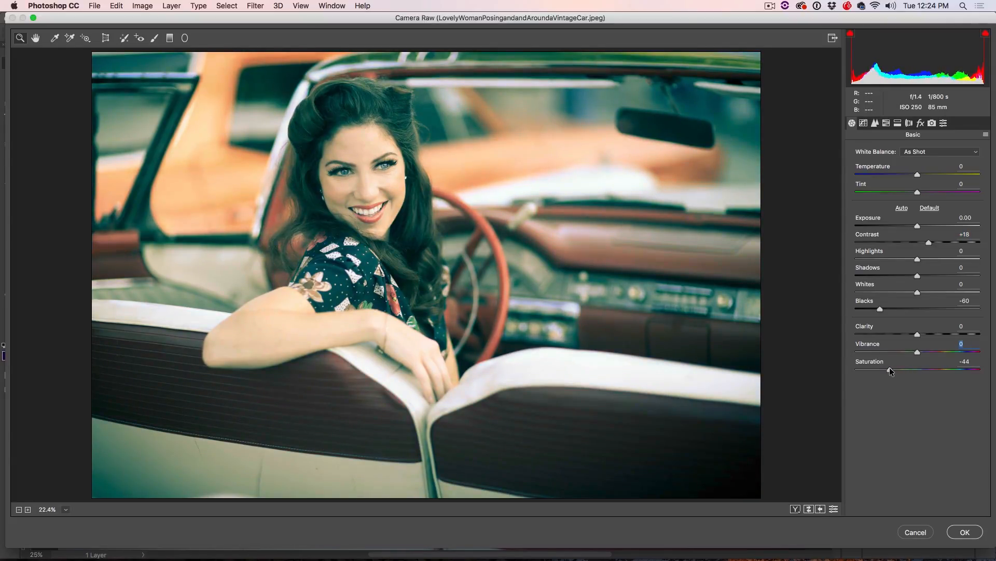
{"action": "left_click_drag", "start_coordinate": [891, 370], "coordinate": [888, 370]}
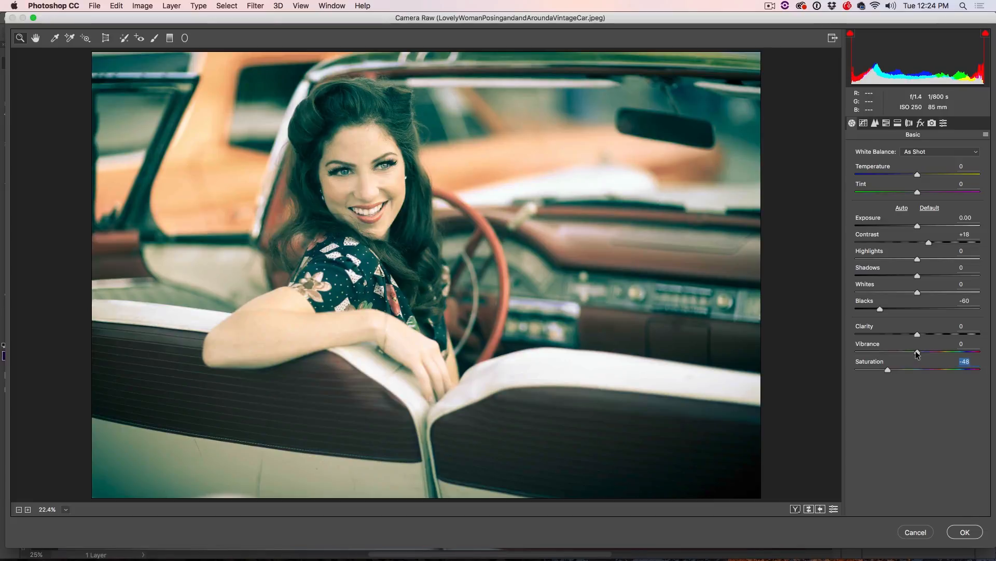
{"action": "left_click_drag", "start_coordinate": [917, 351], "coordinate": [929, 351]}
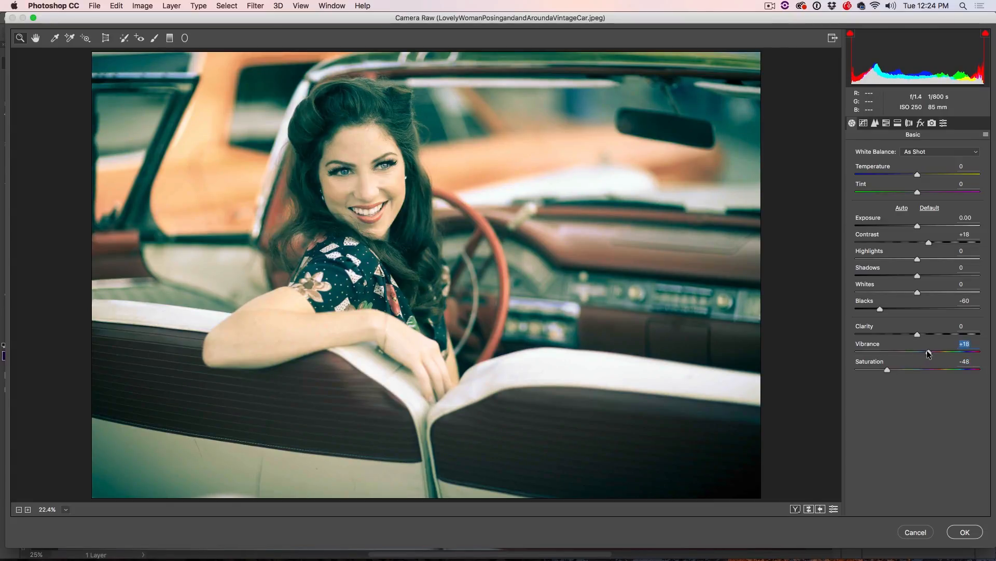
{"action": "left_click", "coordinate": [929, 207]}
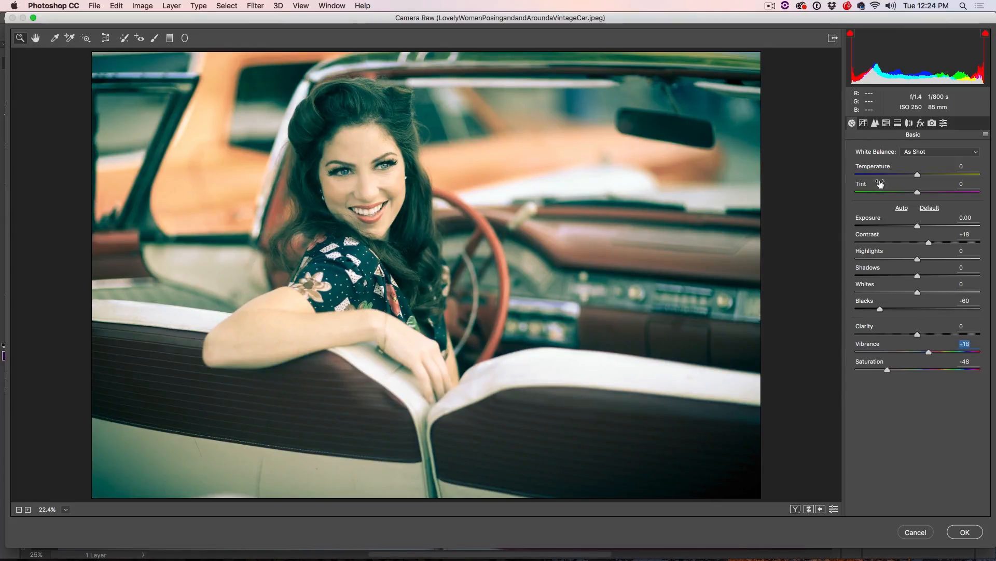
{"action": "left_click_drag", "start_coordinate": [888, 370], "coordinate": [901, 370]}
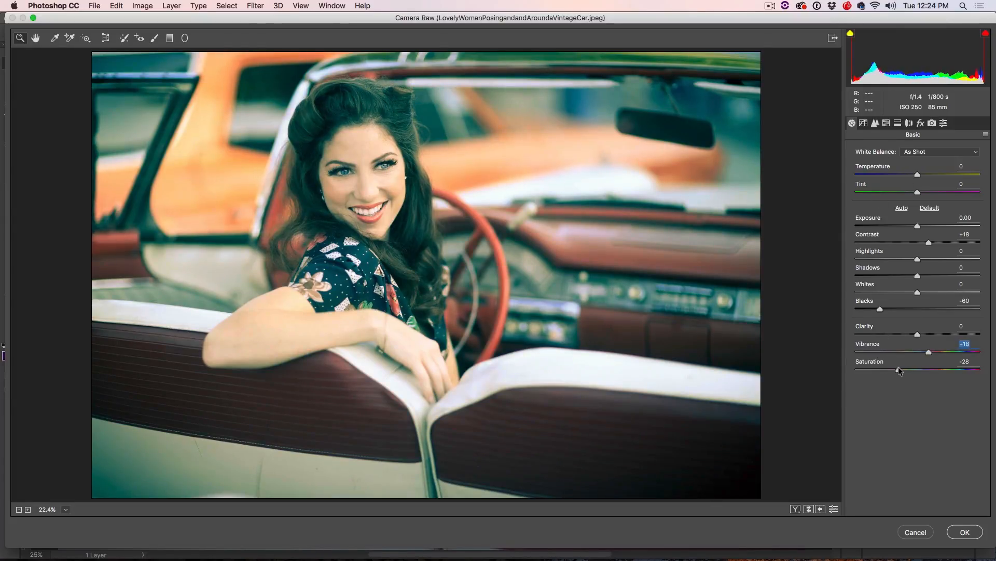
{"action": "left_click_drag", "start_coordinate": [929, 369], "coordinate": [896, 369]}
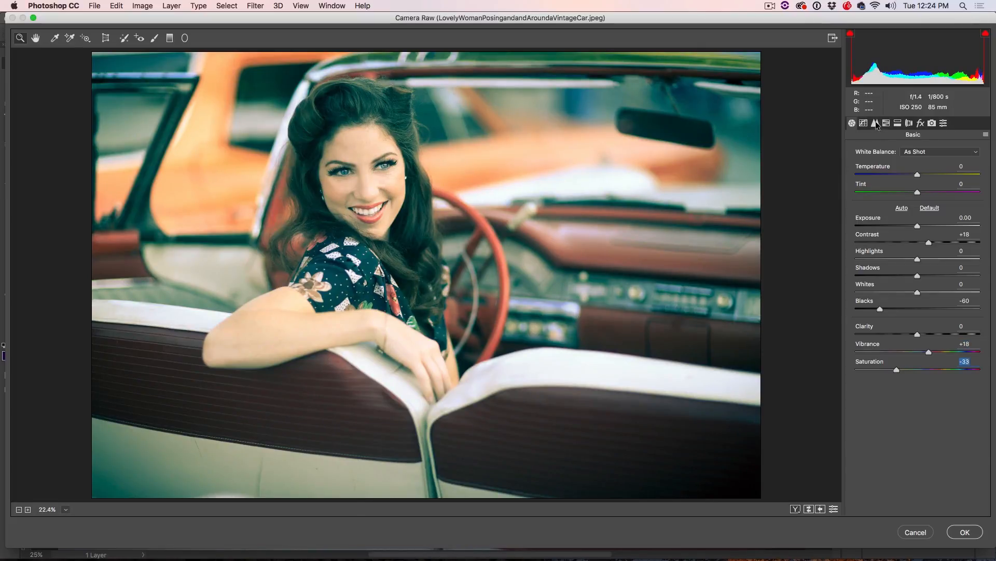
- Retune the split-toning hues: highlights to 65 (yellowish), shadows to 125 (green)
{"action": "left_click", "coordinate": [897, 122]}
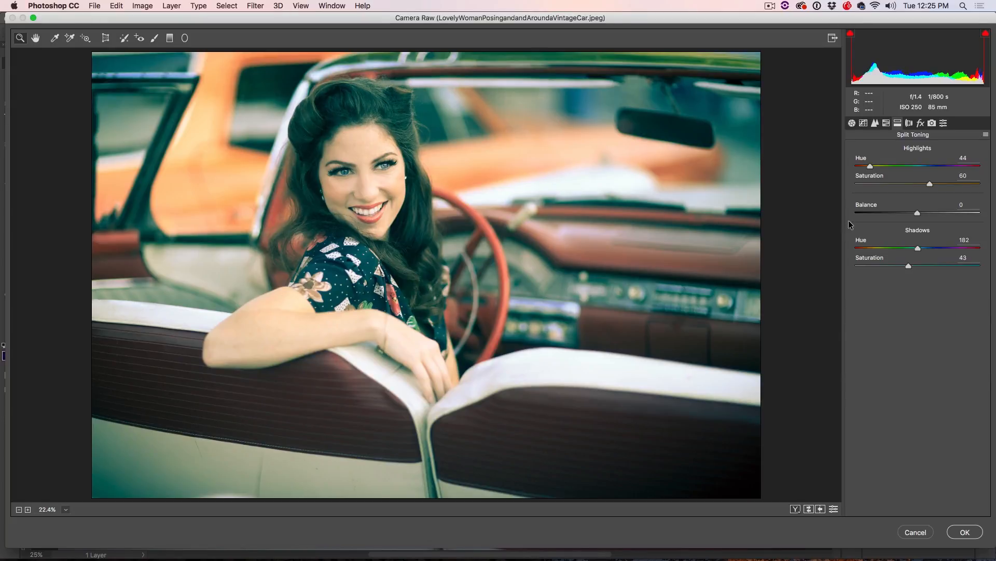
{"action": "mouse_move", "coordinate": [920, 247]}
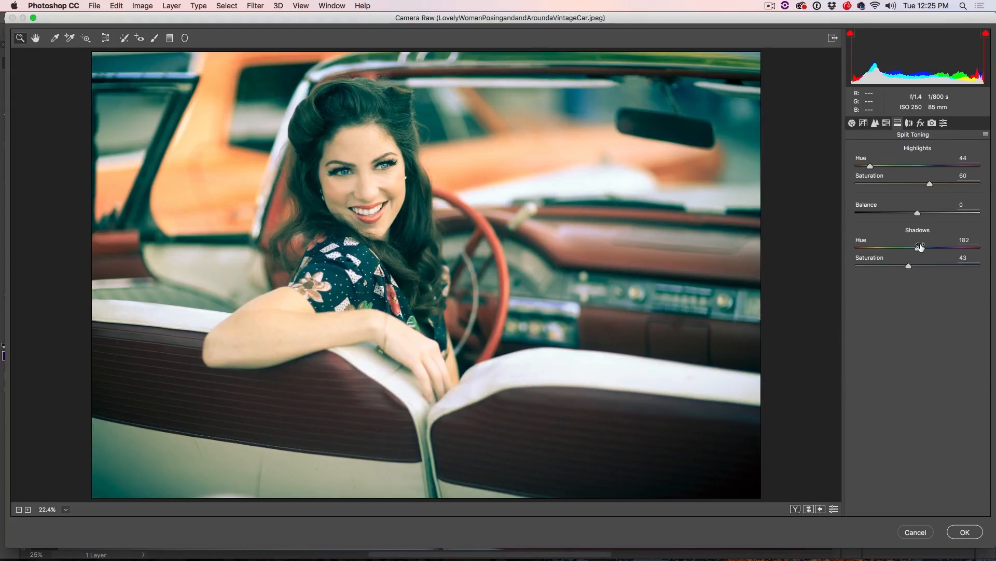
{"action": "left_click_drag", "start_coordinate": [919, 247], "coordinate": [894, 247]}
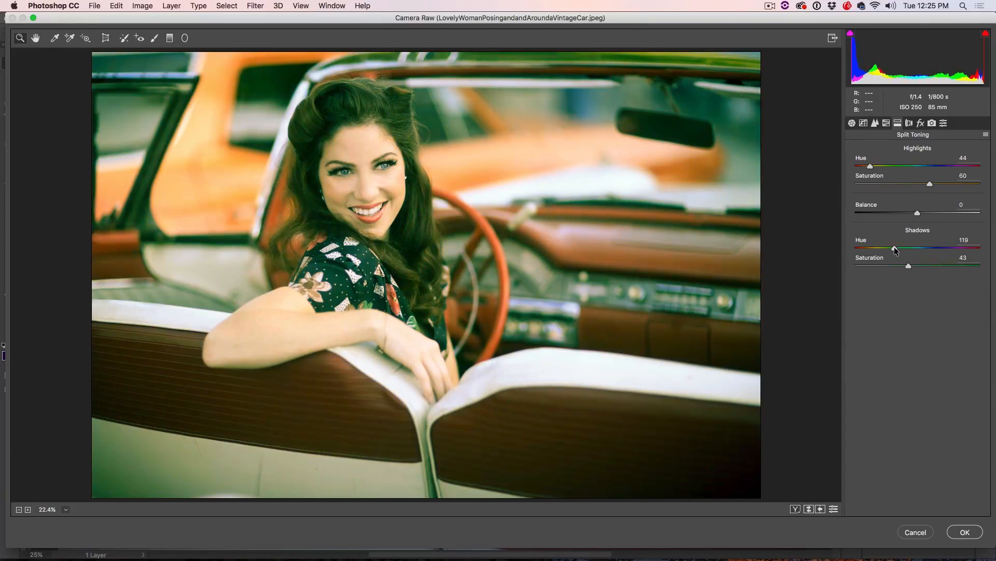
{"action": "left_click_drag", "start_coordinate": [895, 249], "coordinate": [879, 248]}
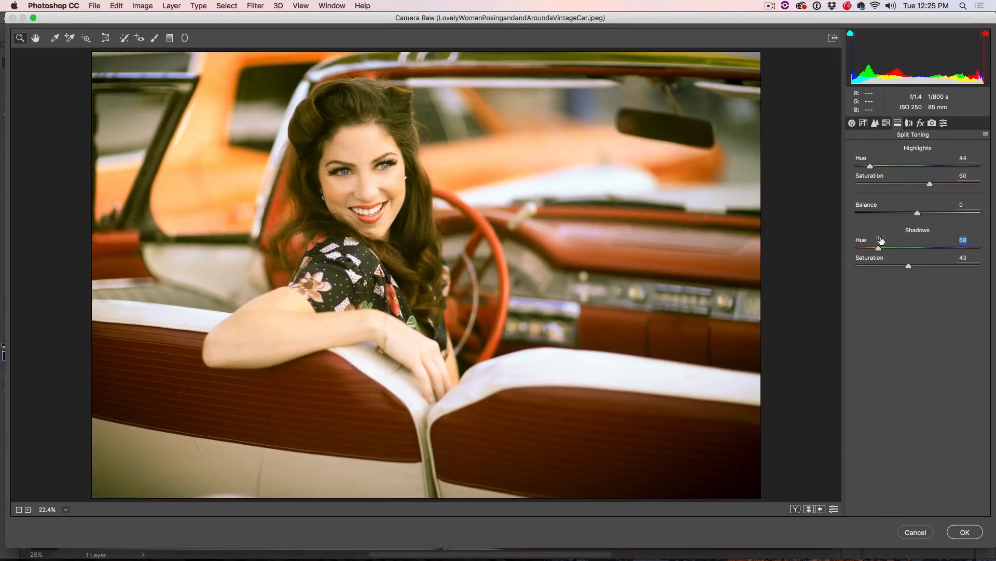
{"action": "left_click_drag", "start_coordinate": [870, 166], "coordinate": [864, 166]}
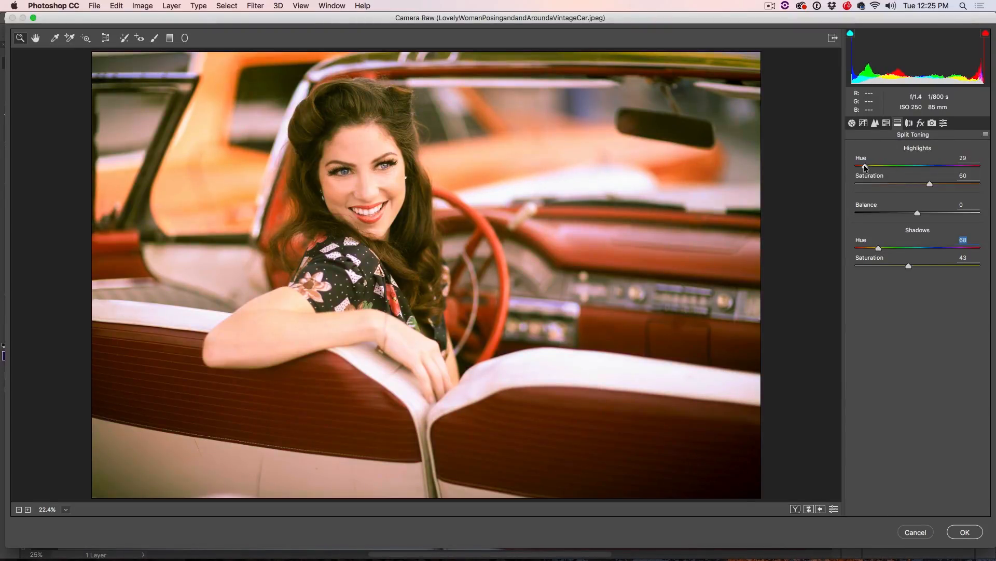
{"action": "left_click_drag", "start_coordinate": [868, 166], "coordinate": [878, 166]}
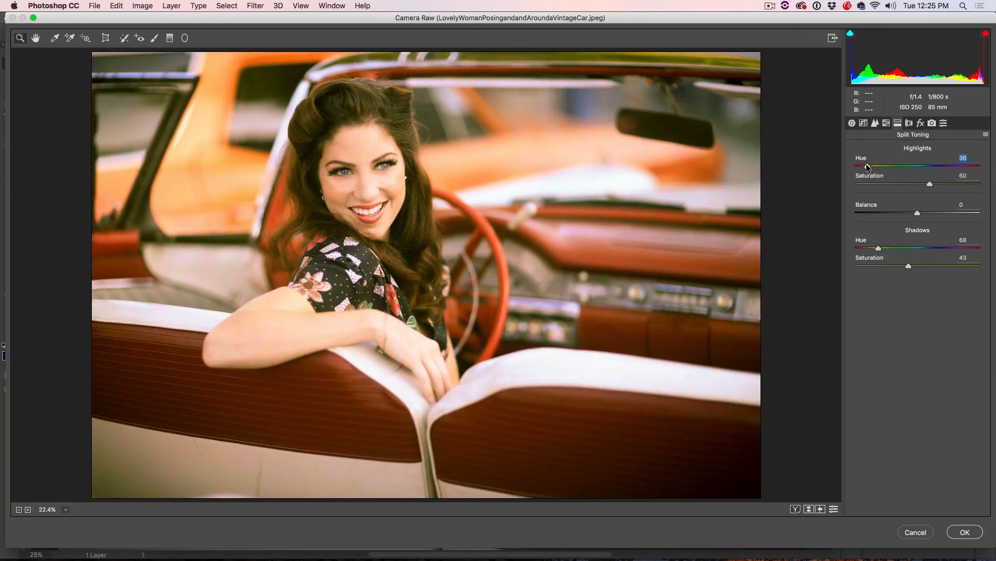
{"action": "left_click_drag", "start_coordinate": [870, 166], "coordinate": [879, 166]}
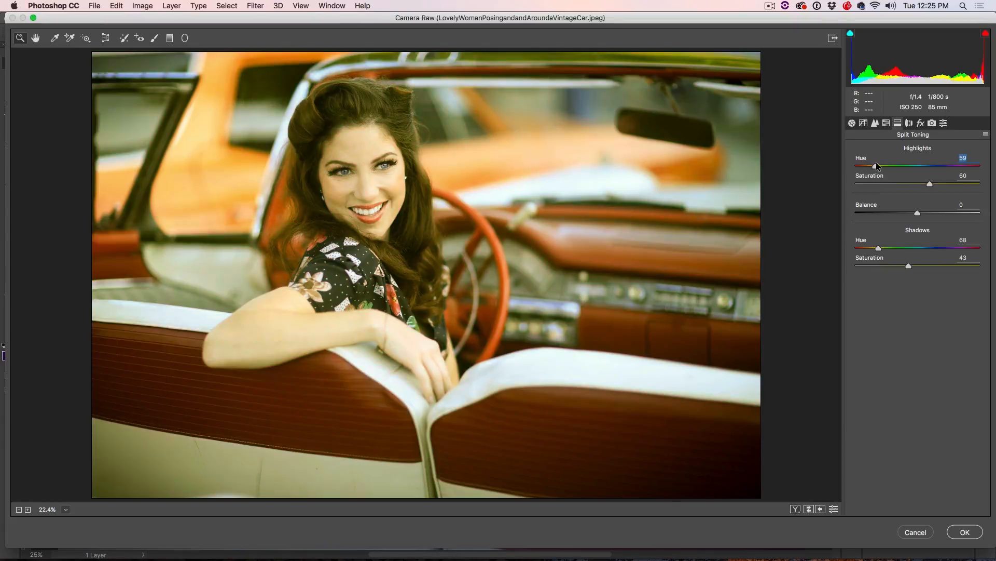
{"action": "left_click_drag", "start_coordinate": [873, 167], "coordinate": [878, 166]}
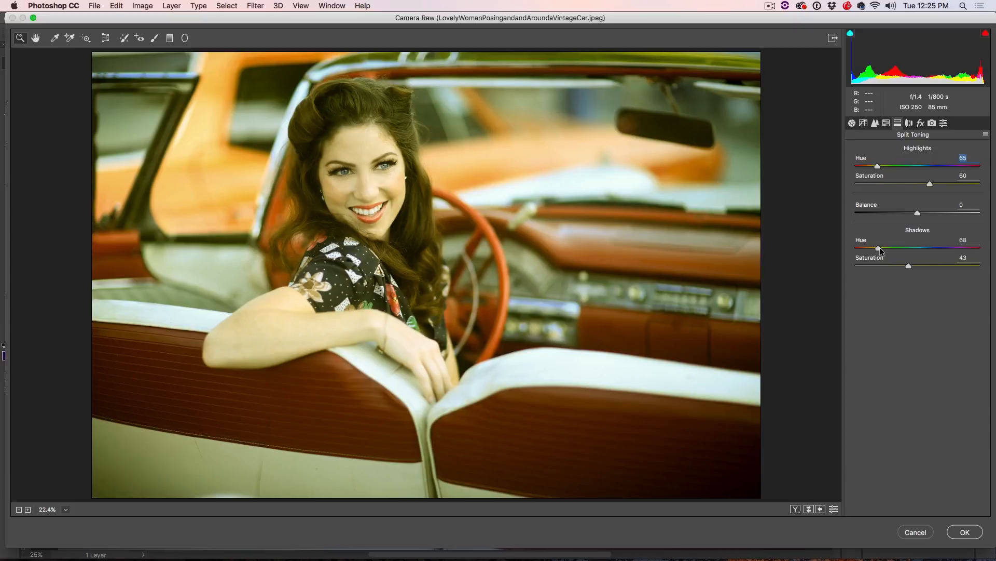
{"action": "left_click_drag", "start_coordinate": [880, 249], "coordinate": [902, 249]}
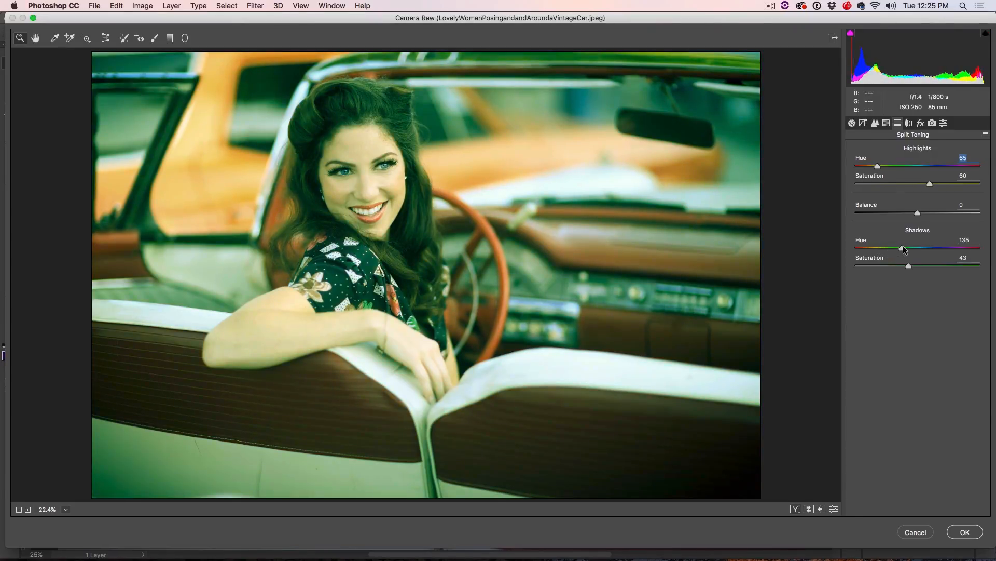
{"action": "left_click_drag", "start_coordinate": [900, 248], "coordinate": [898, 248]}
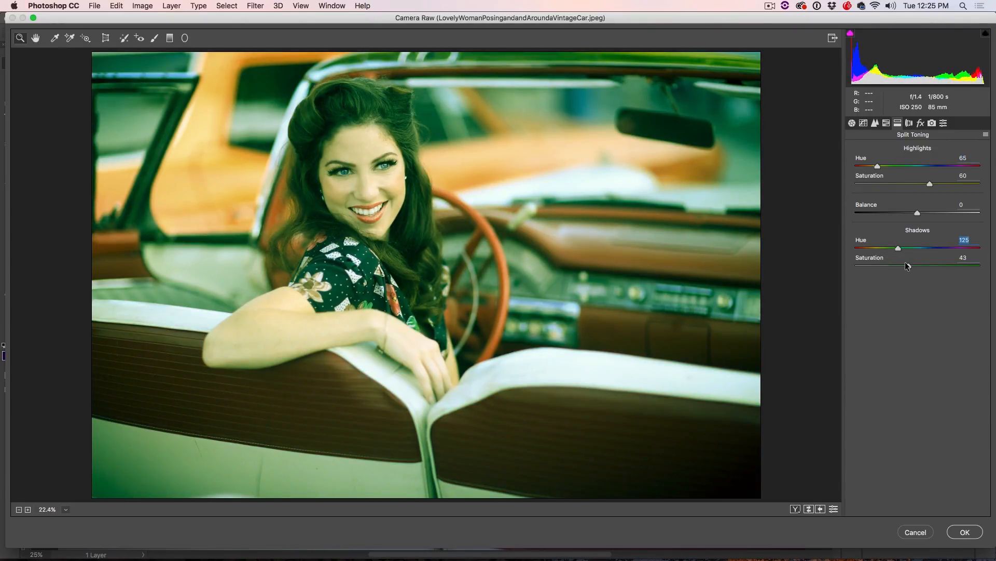
- Set highlight saturation 50, shadow saturation 18, and nudge Balance to -3
{"action": "left_click_drag", "start_coordinate": [898, 266], "coordinate": [869, 265]}
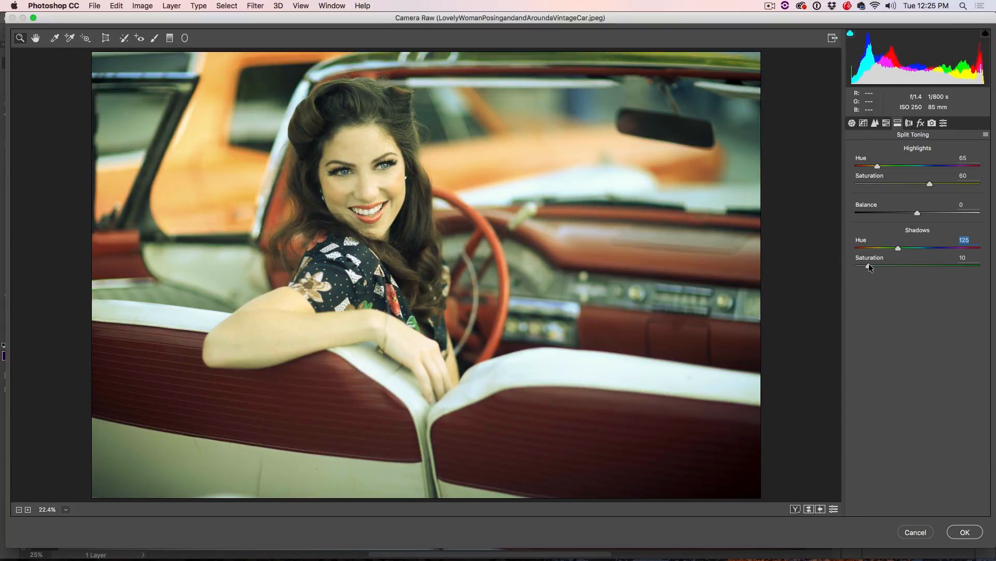
{"action": "left_click_drag", "start_coordinate": [930, 184], "coordinate": [876, 183]}
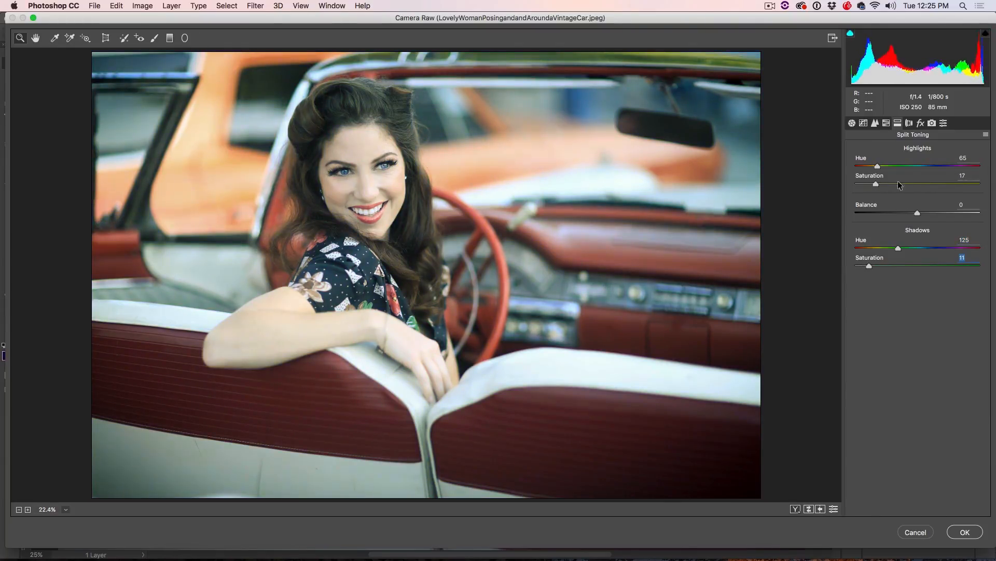
{"action": "left_click_drag", "start_coordinate": [876, 184], "coordinate": [917, 184]}
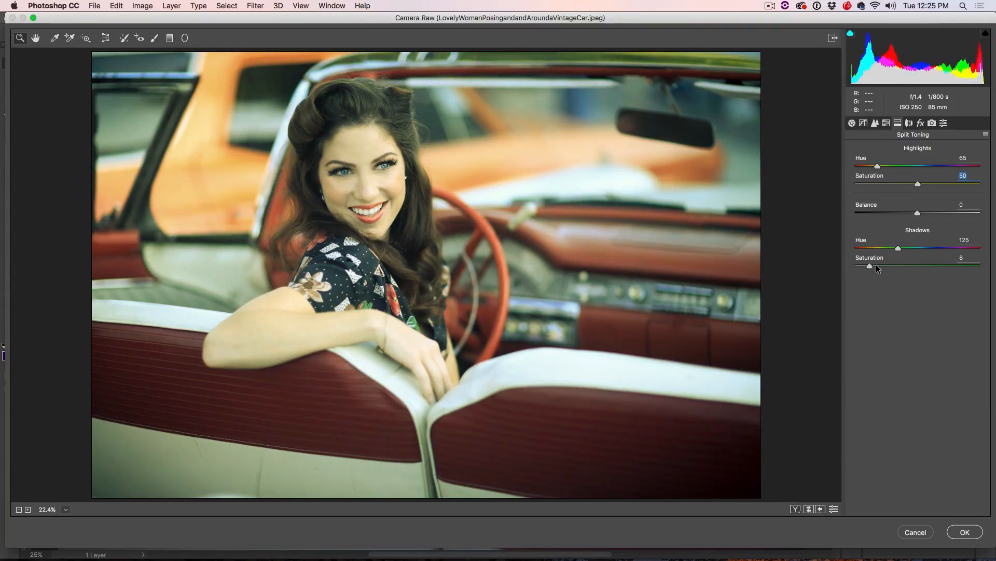
{"action": "left_click_drag", "start_coordinate": [869, 266], "coordinate": [877, 265]}
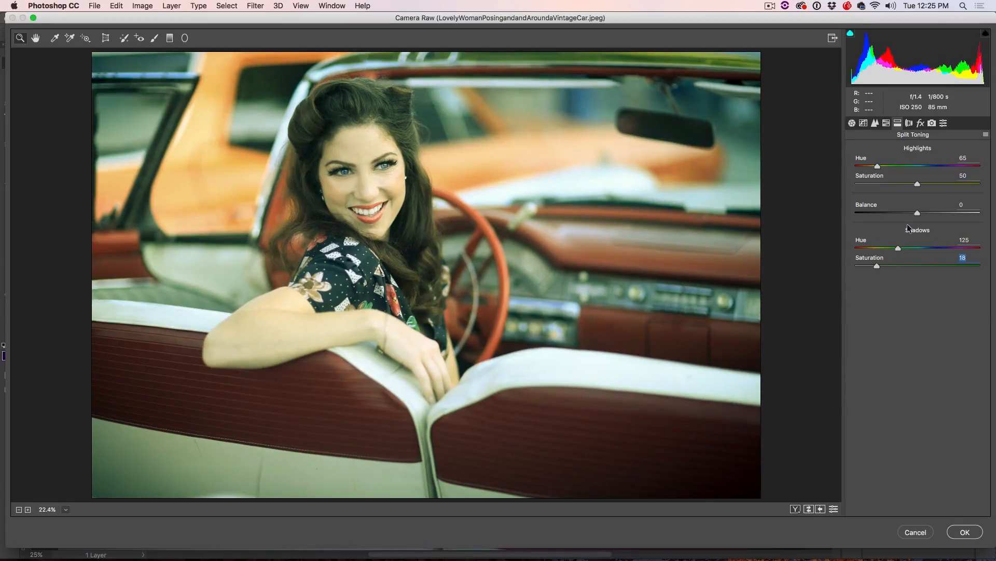
{"action": "left_click_drag", "start_coordinate": [935, 212], "coordinate": [926, 213]}
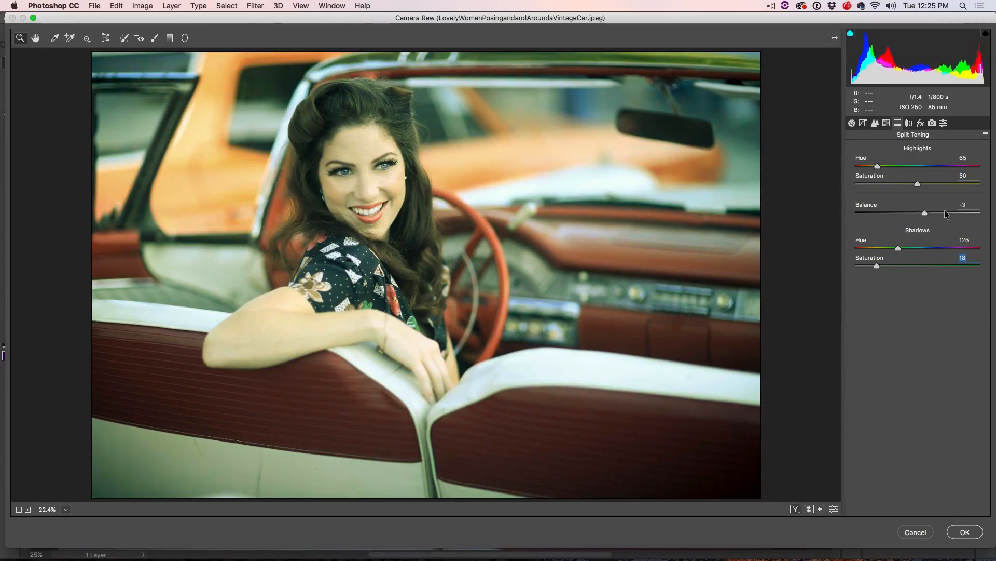
{"action": "left_click_drag", "start_coordinate": [925, 213], "coordinate": [914, 212]}
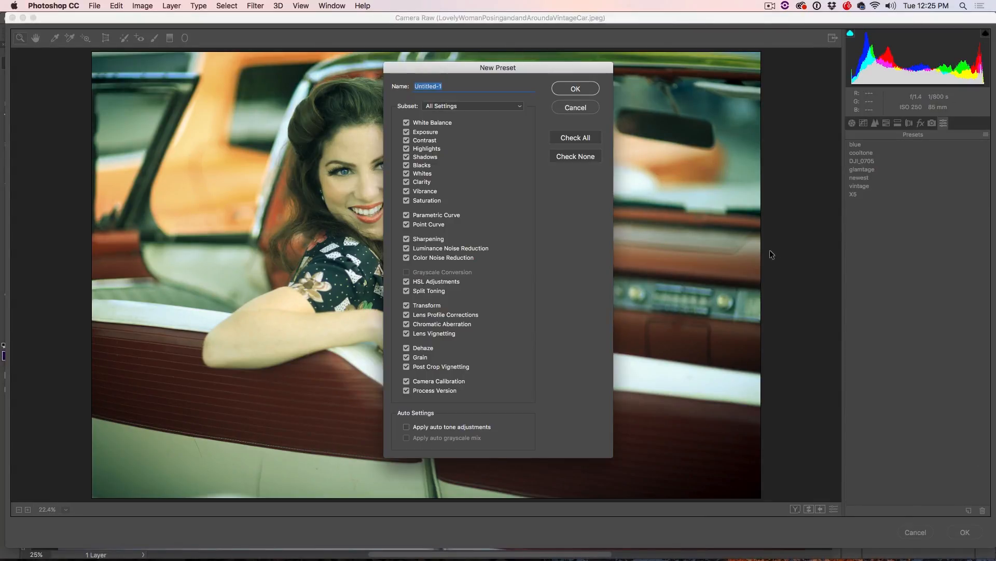
- Save the look as a 'vintage' Camera Raw preset and apply the edits to the photo
{"action": "type", "text": "vint"}
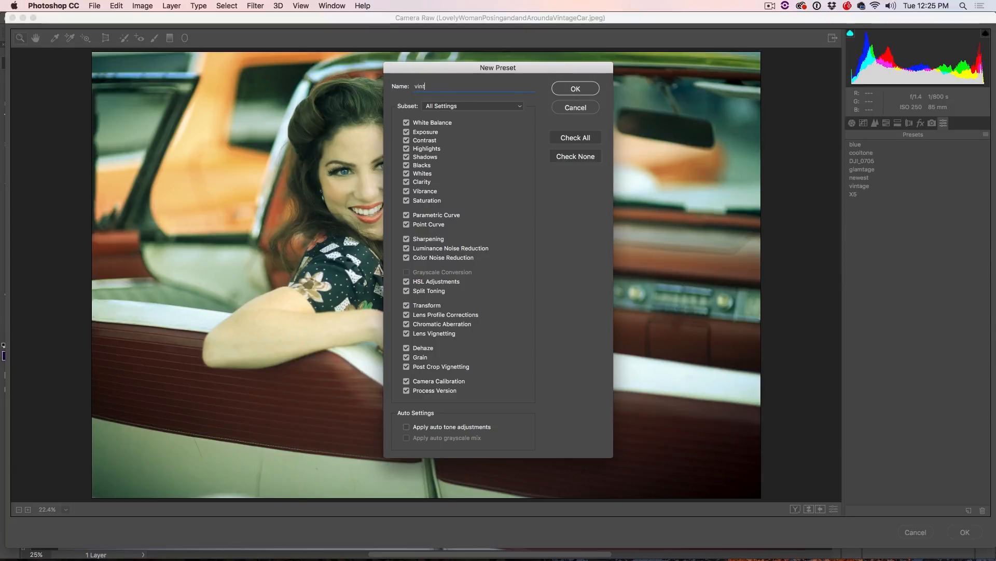
{"action": "left_click", "coordinate": [574, 88]}
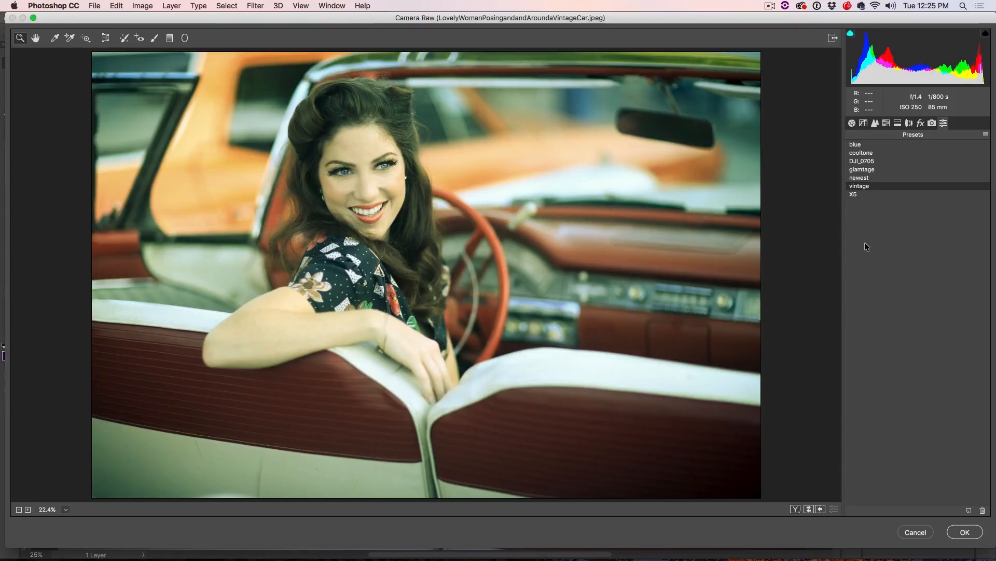
{"action": "mouse_move", "coordinate": [905, 430]}
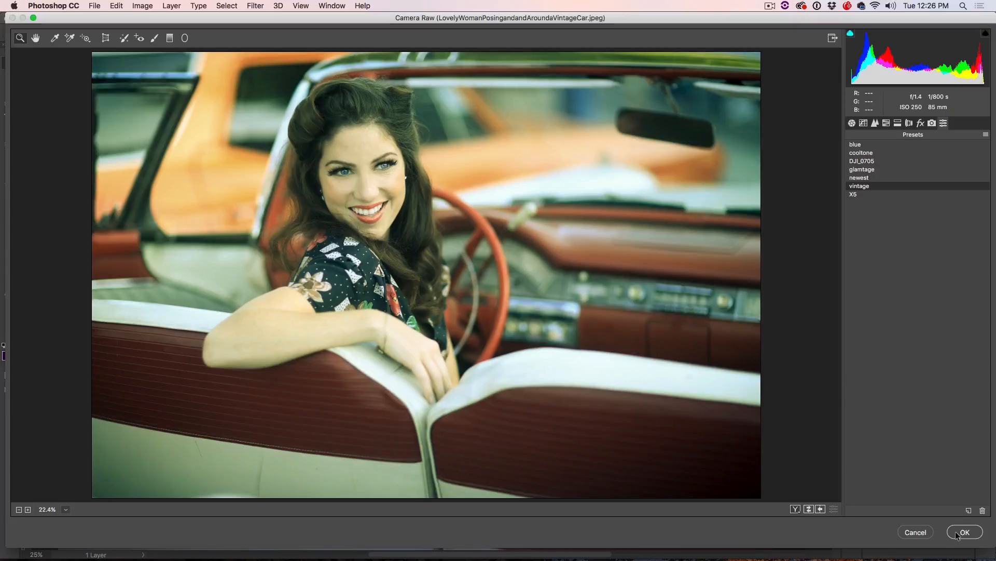
{"action": "left_click", "coordinate": [964, 532]}
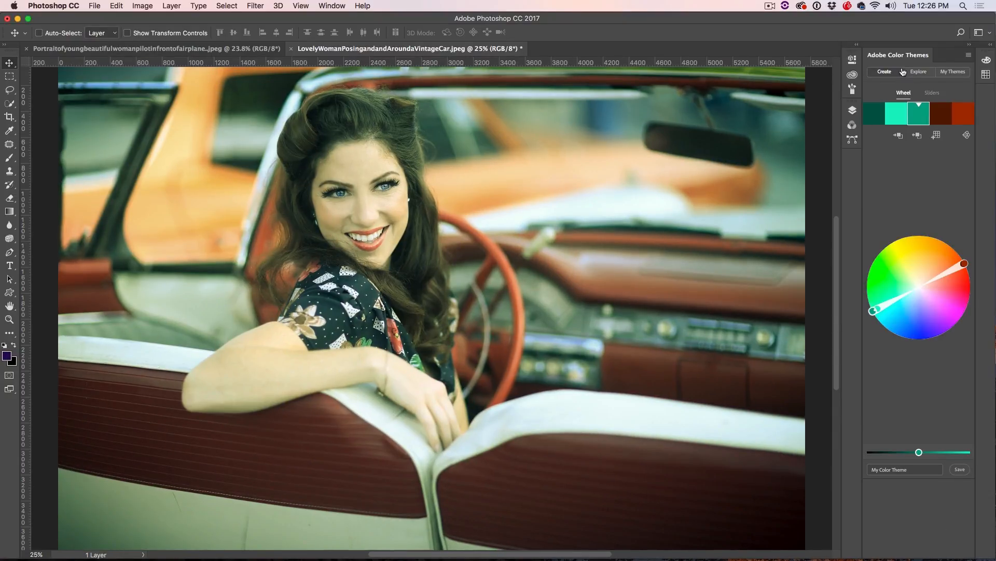
- Show the car portrait's layers, then make the aviator portrait the active document
{"action": "left_click", "coordinate": [852, 109]}
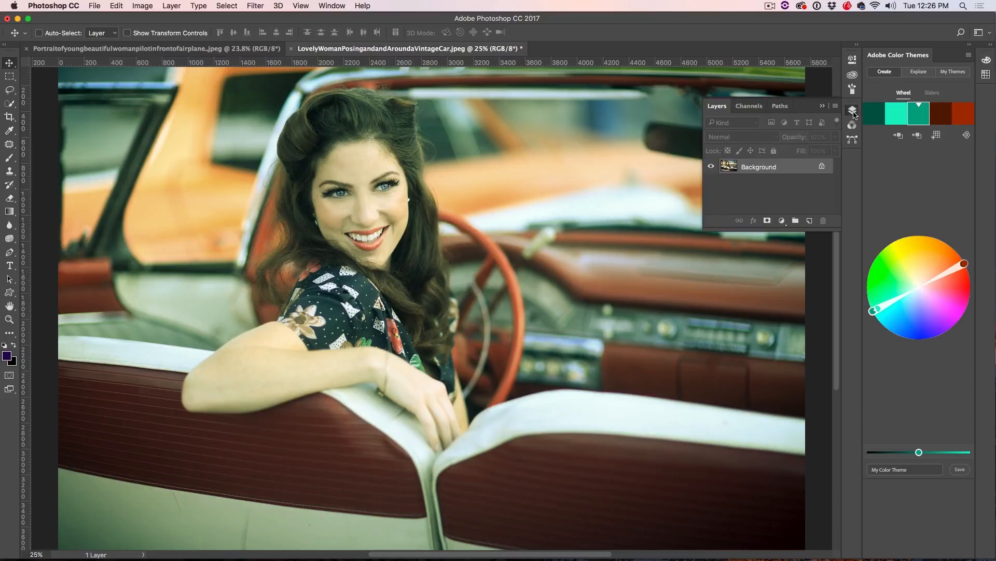
{"action": "left_click", "coordinate": [39, 32]}
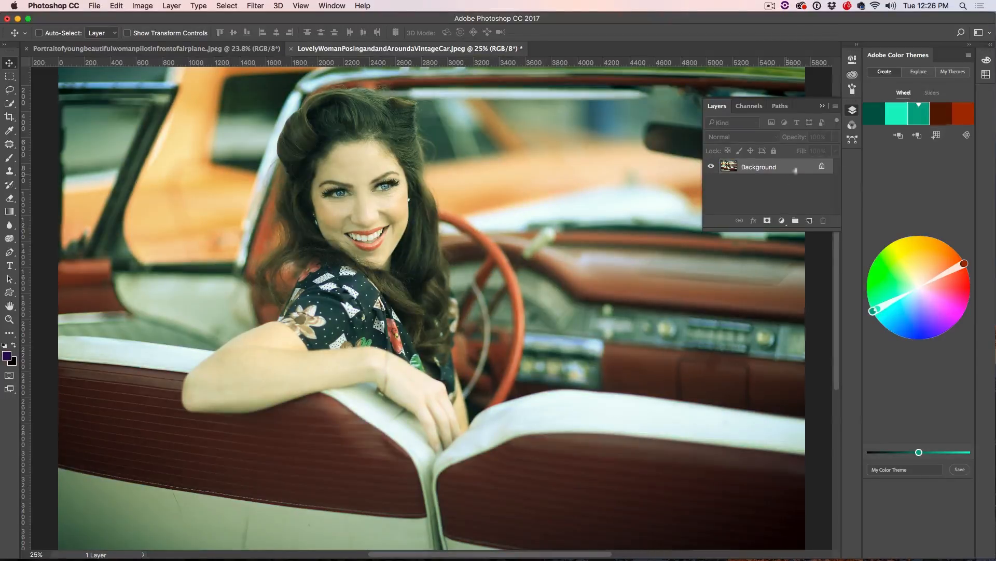
{"action": "left_click", "coordinate": [165, 48]}
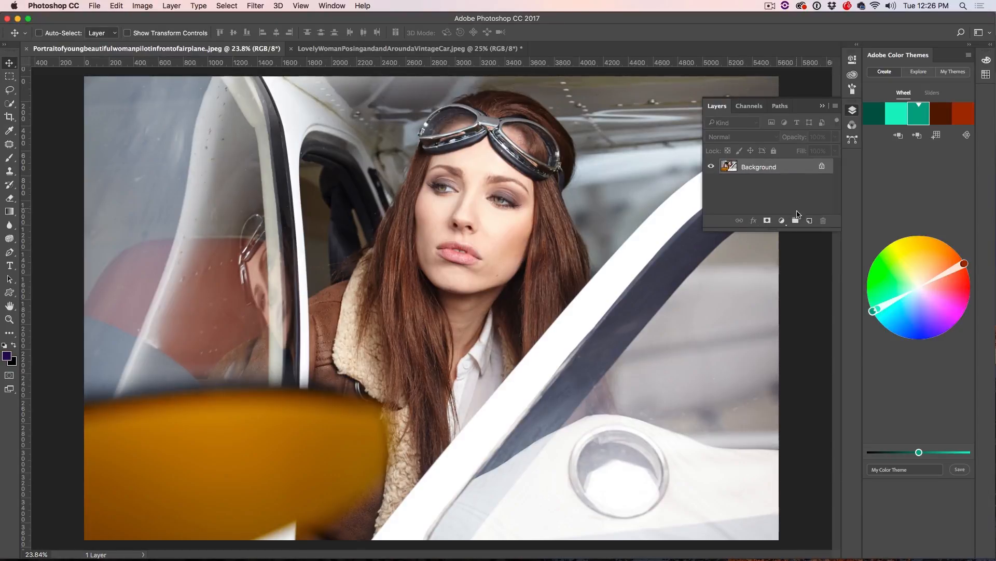
- Add a Curves layer from the Layers panel's new adjustment layer button
{"action": "left_click", "coordinate": [782, 221]}
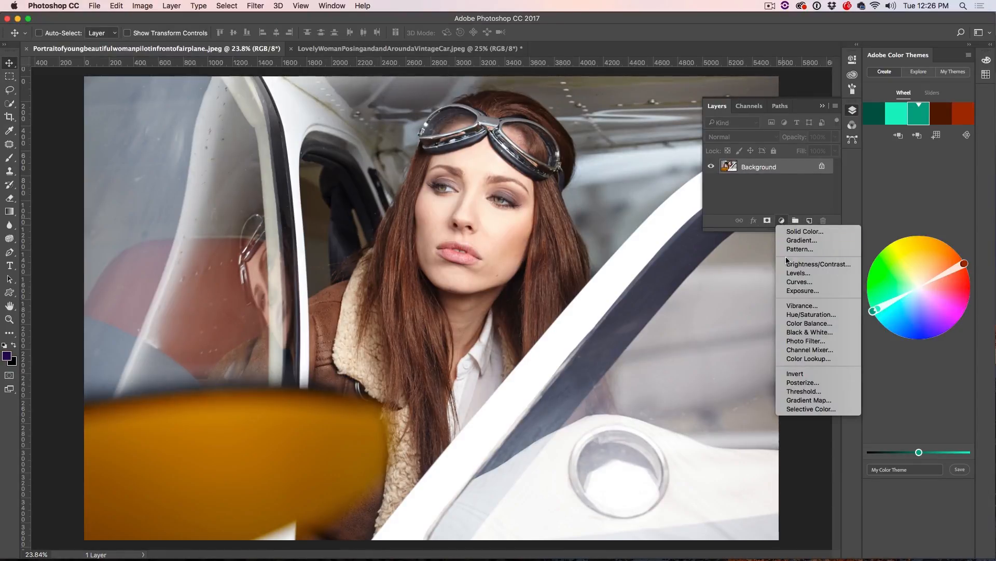
{"action": "mouse_move", "coordinate": [799, 281]}
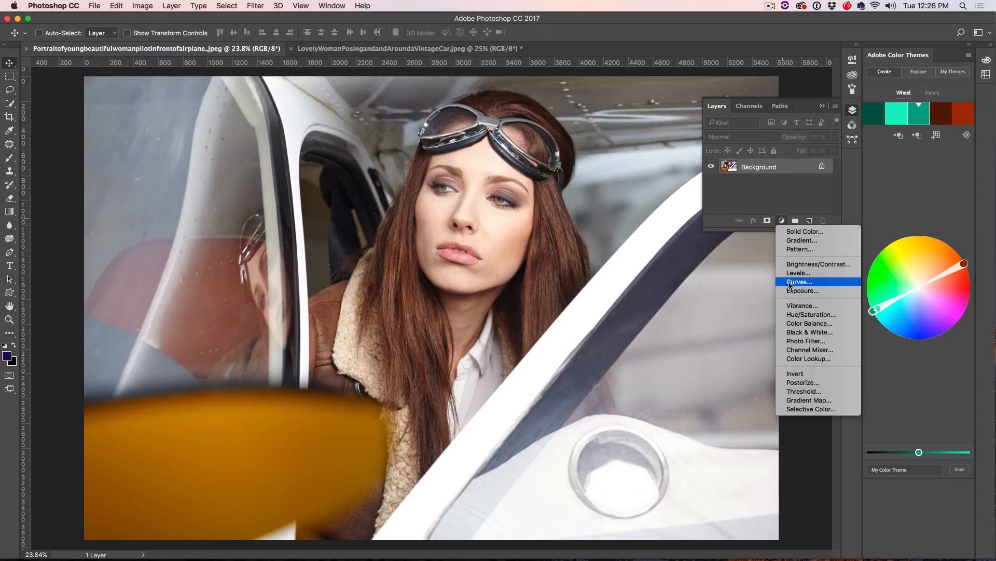
{"action": "left_click", "coordinate": [799, 281]}
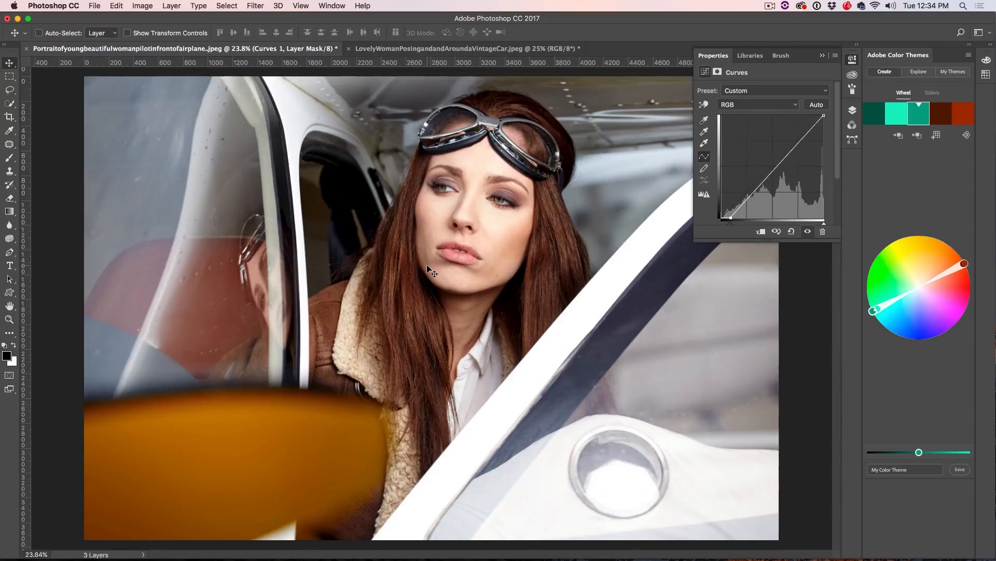
- Lift the Blue channel curve and bend the Red channel curve into an S-curve
{"action": "left_click", "coordinate": [758, 104]}
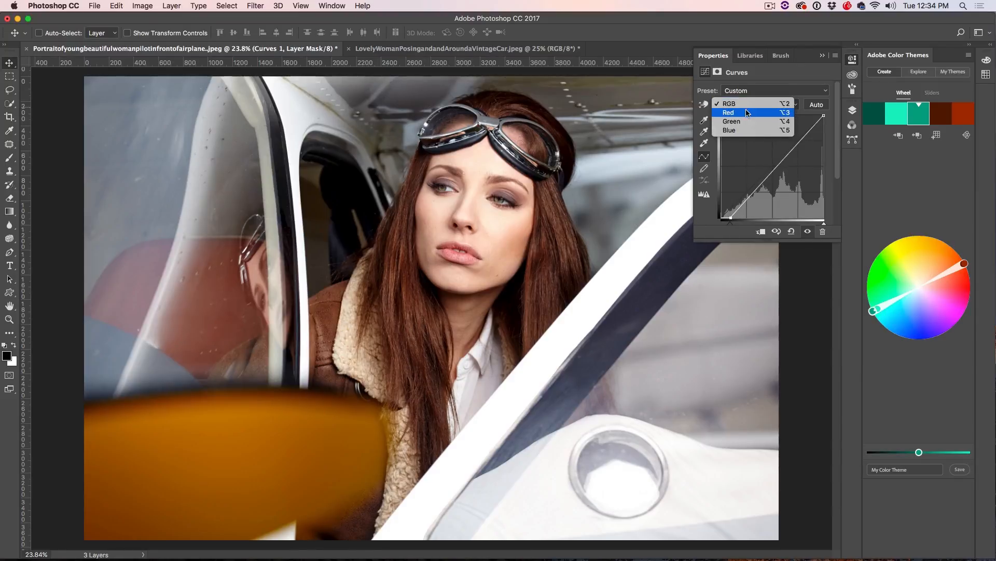
{"action": "left_click", "coordinate": [730, 130]}
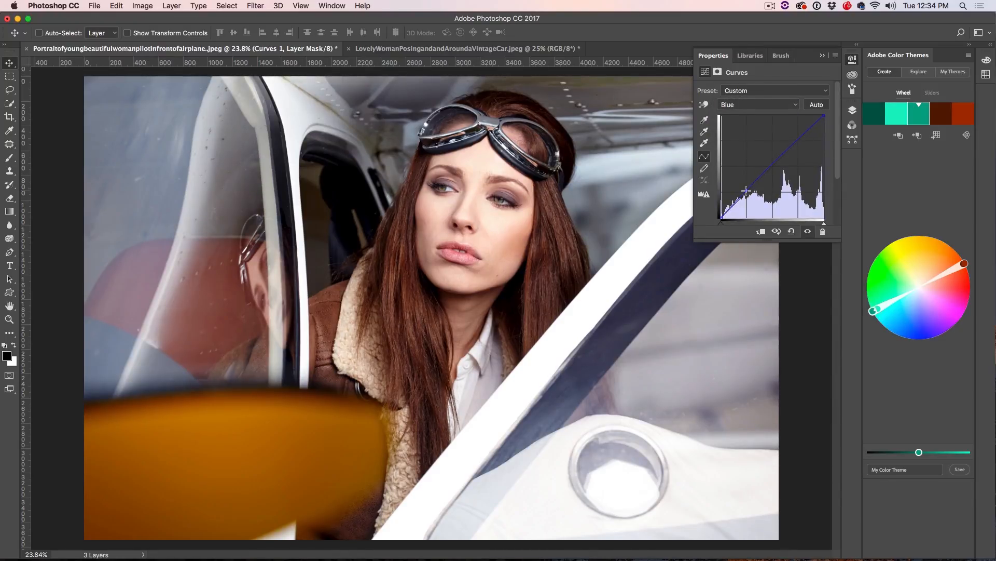
{"action": "left_click_drag", "start_coordinate": [747, 190], "coordinate": [750, 181]}
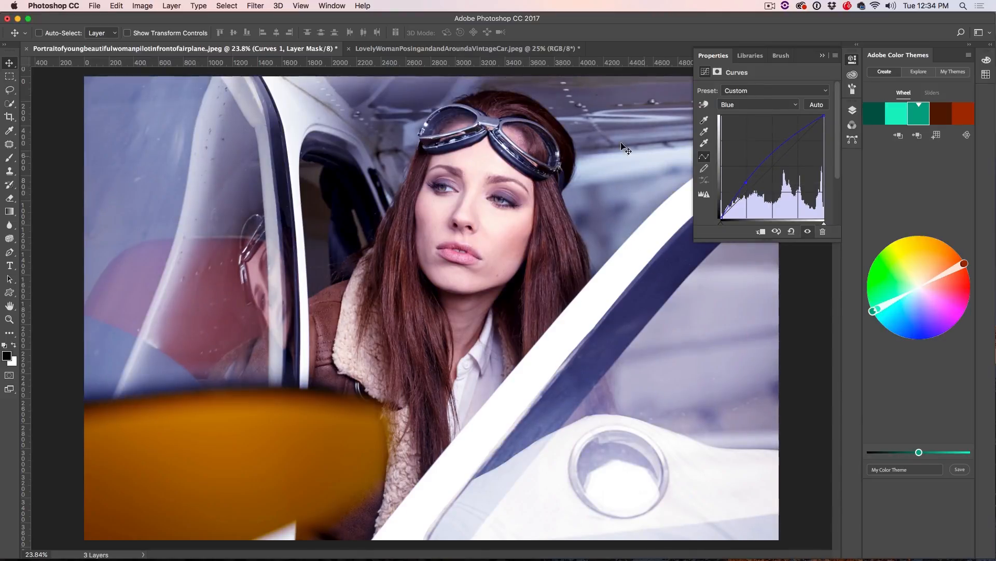
{"action": "mouse_move", "coordinate": [639, 208]}
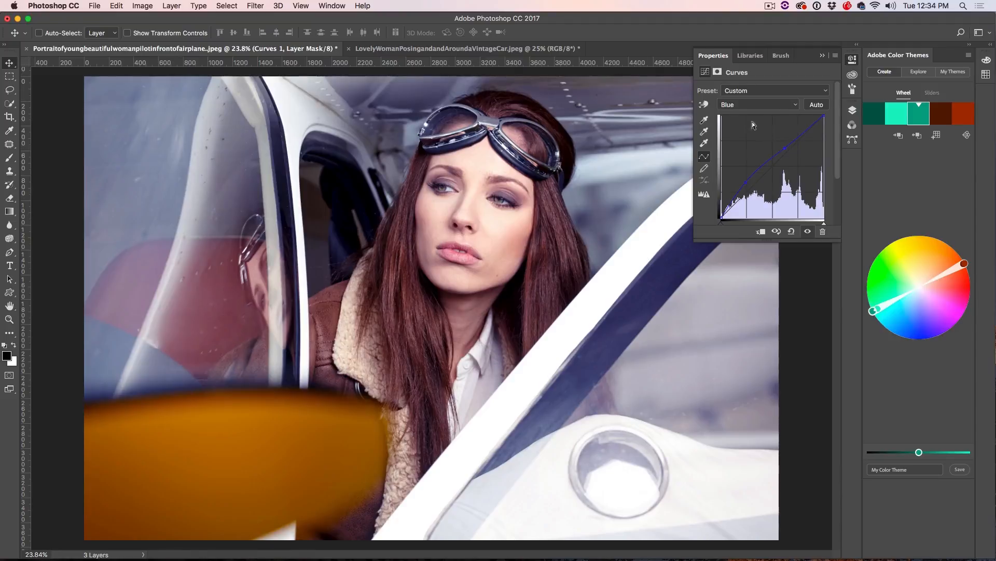
{"action": "left_click", "coordinate": [757, 104]}
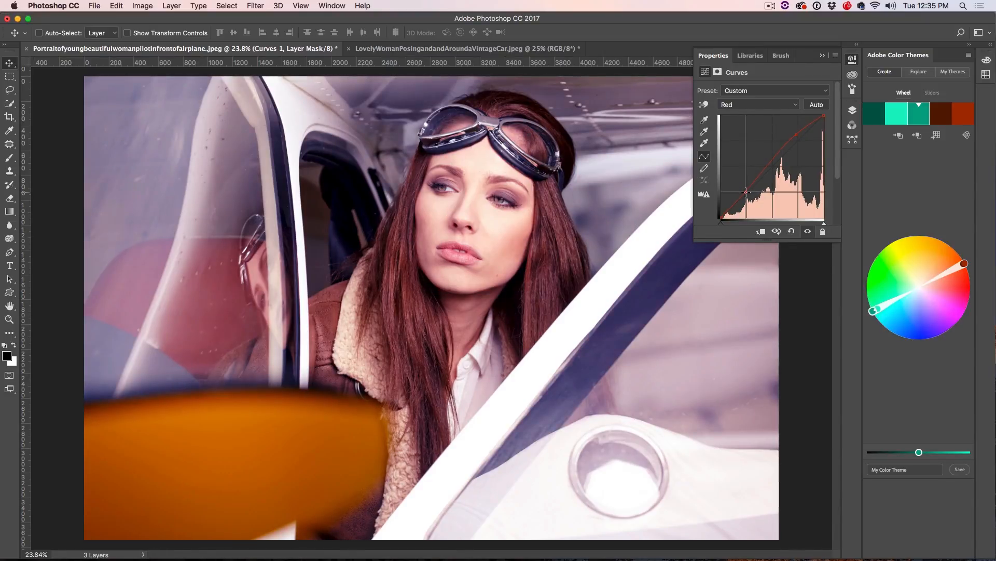
{"action": "left_click_drag", "start_coordinate": [745, 192], "coordinate": [748, 195]}
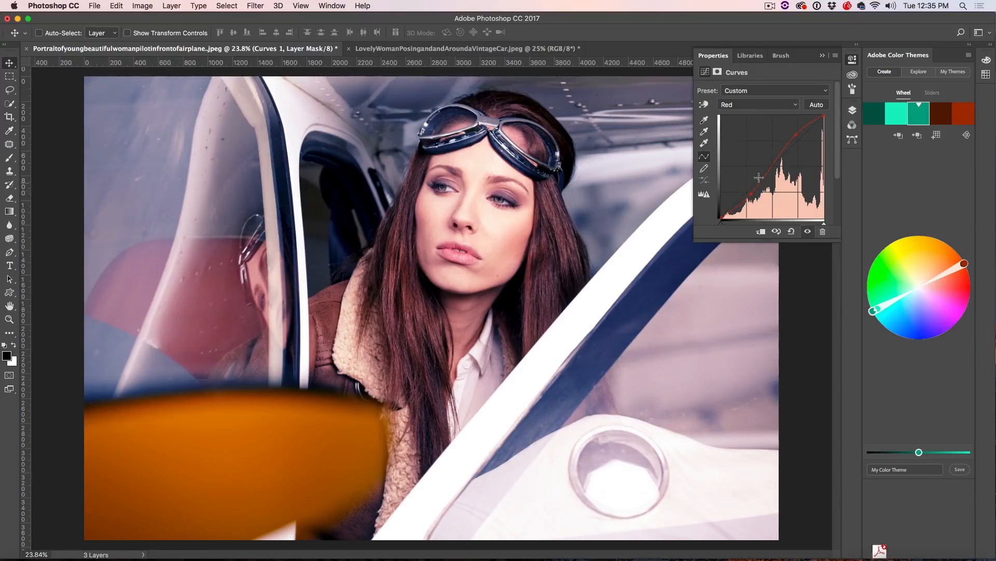
- Add a midtone point on the Green channel curve and raise it for a teal tone
{"action": "left_click", "coordinate": [756, 105]}
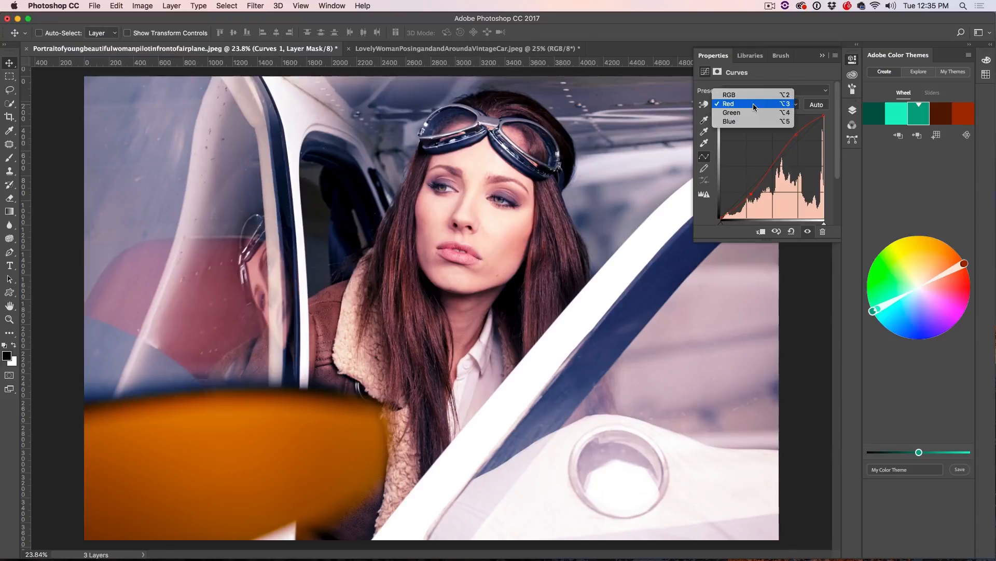
{"action": "left_click", "coordinate": [733, 112]}
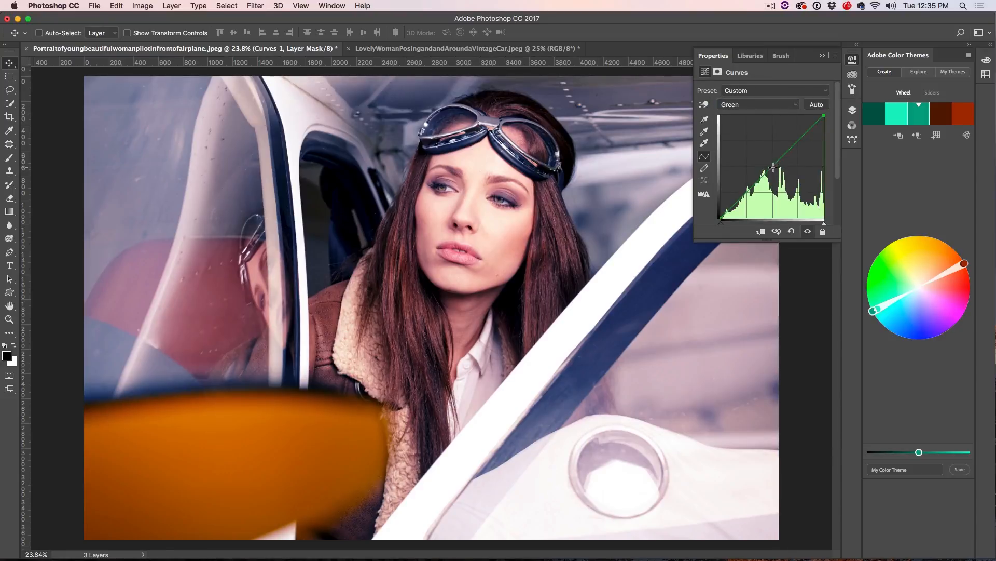
{"action": "left_click_drag", "start_coordinate": [775, 167], "coordinate": [771, 158]}
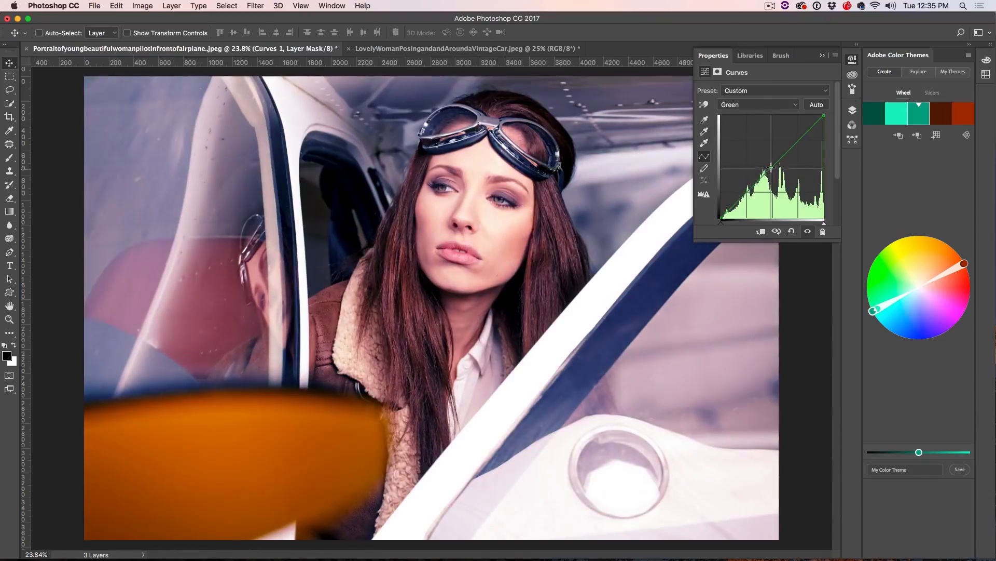
{"action": "left_click_drag", "start_coordinate": [769, 168], "coordinate": [769, 156]}
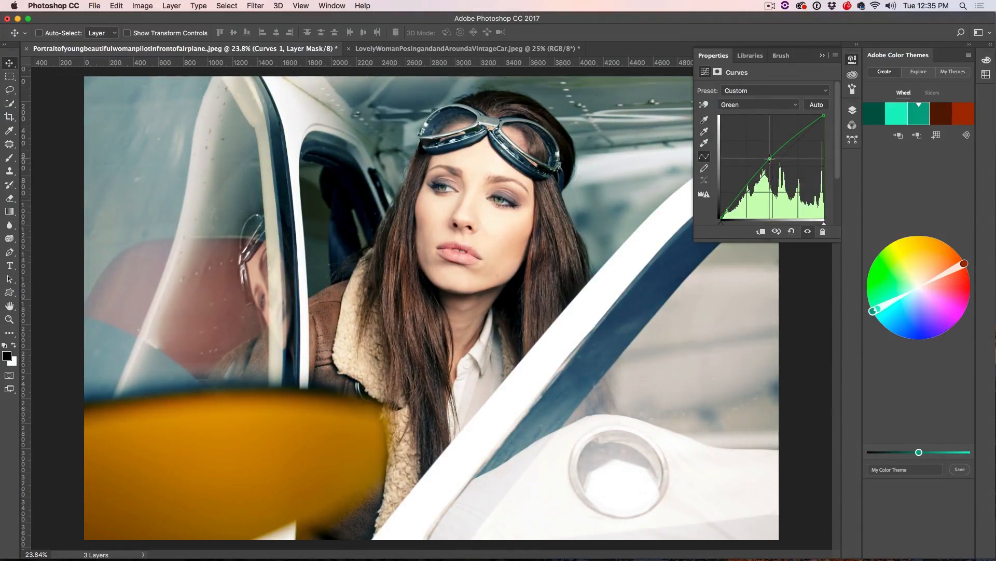
{"action": "left_click_drag", "start_coordinate": [769, 157], "coordinate": [769, 158]}
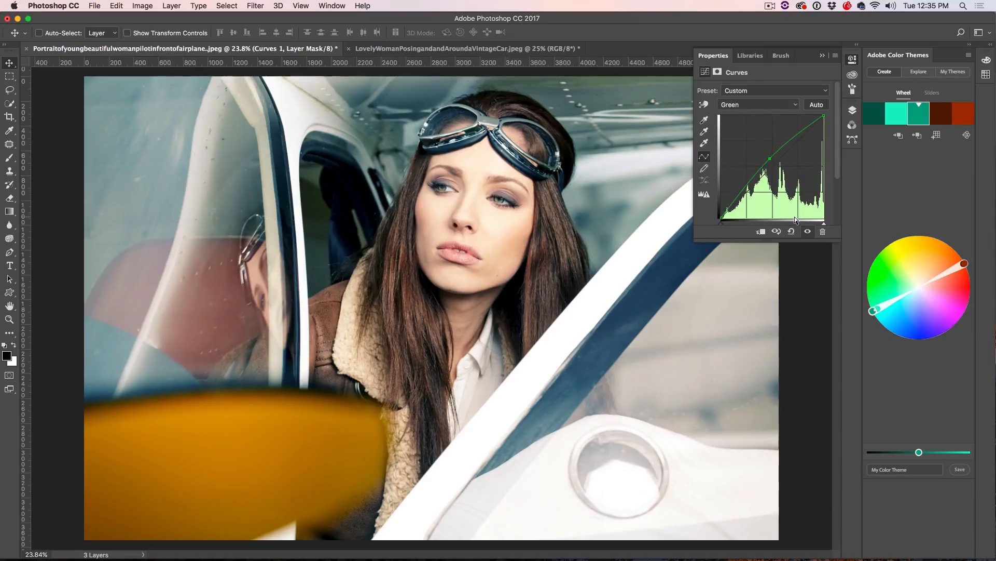
{"action": "left_click", "coordinate": [809, 231]}
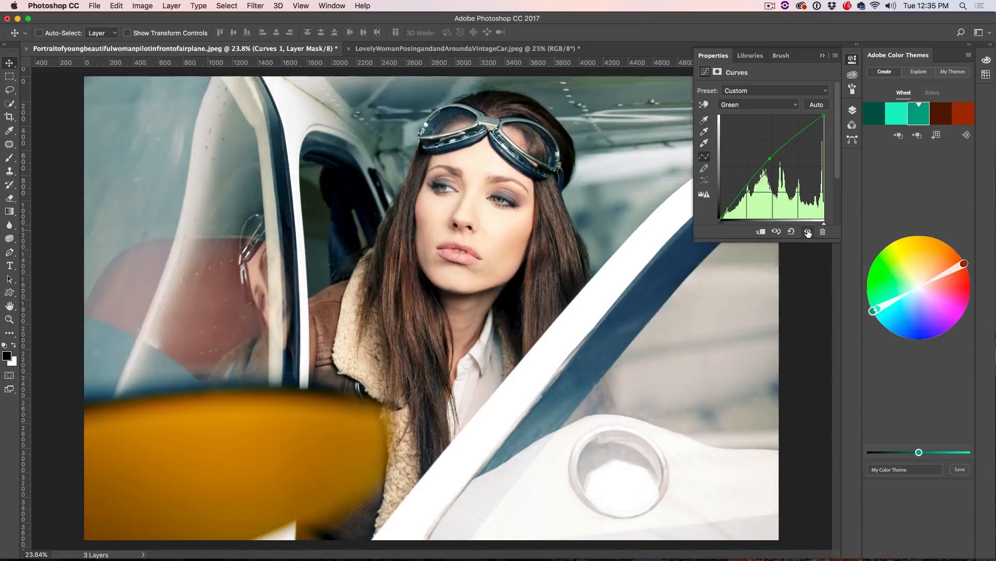
{"action": "left_click", "coordinate": [782, 220]}
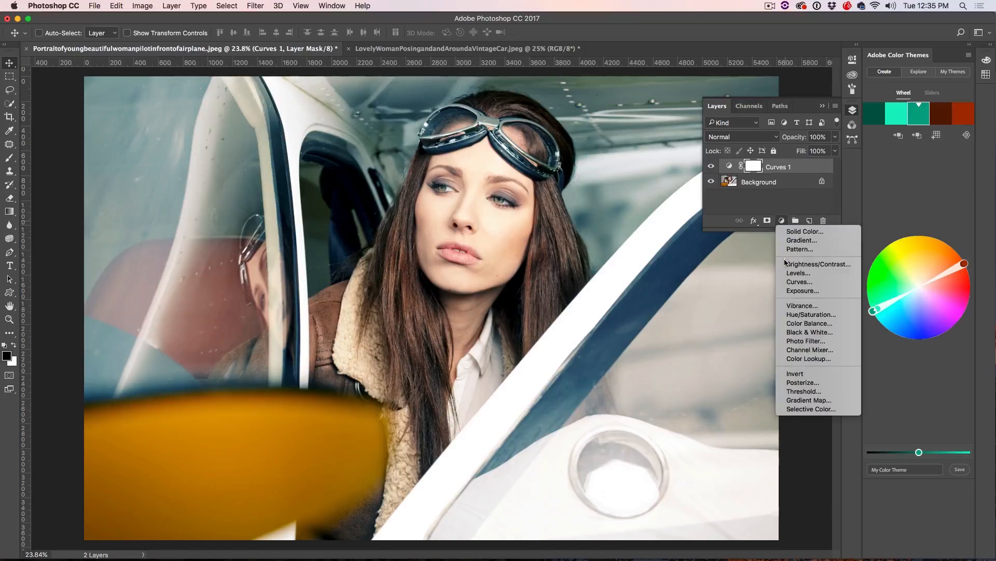
- Add a Hue/Saturation adjustment layer with Saturation at about +10
{"action": "left_click", "coordinate": [811, 314]}
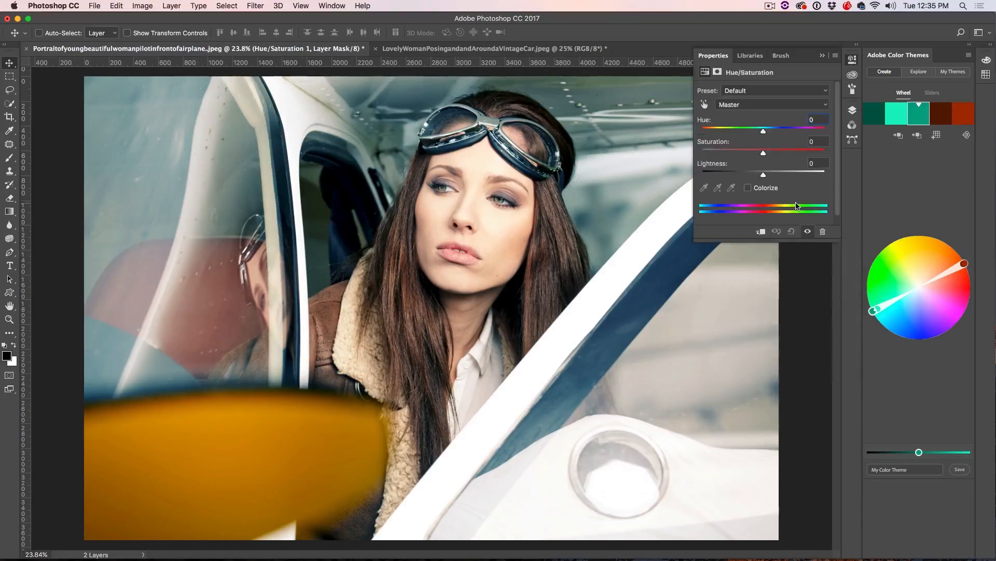
{"action": "left_click_drag", "start_coordinate": [763, 152], "coordinate": [767, 153]}
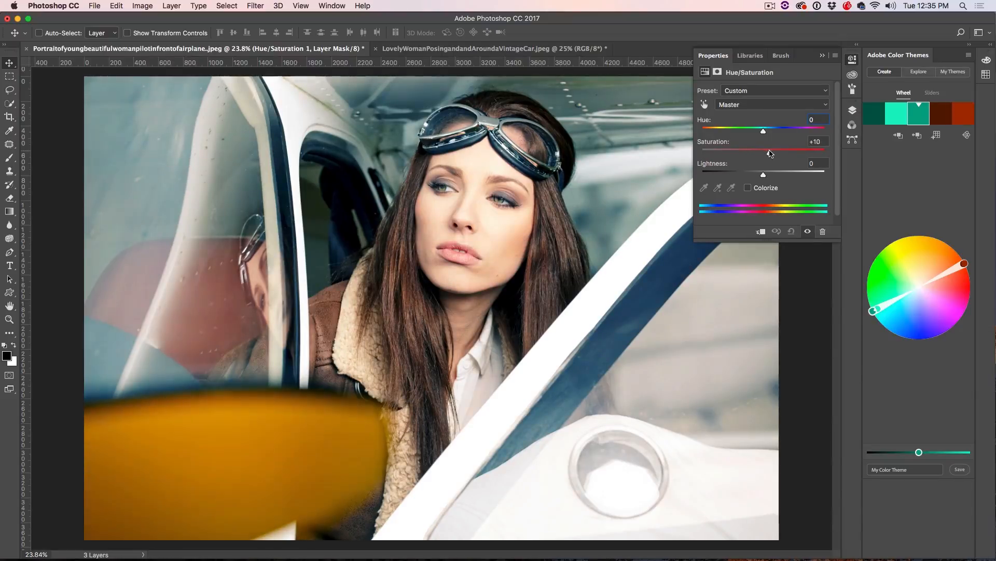
{"action": "left_click_drag", "start_coordinate": [763, 151], "coordinate": [759, 151]}
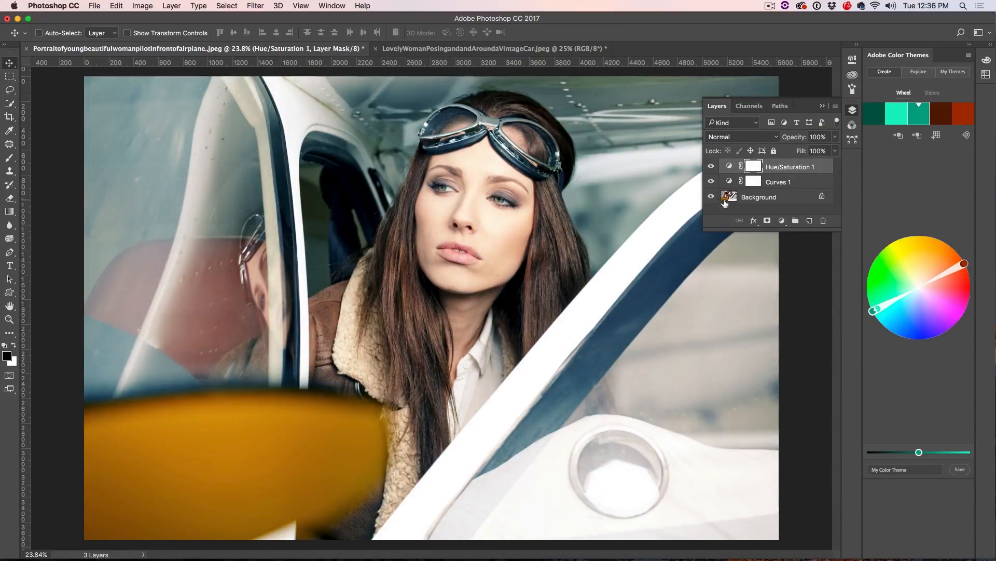
{"action": "left_click", "coordinate": [776, 182]}
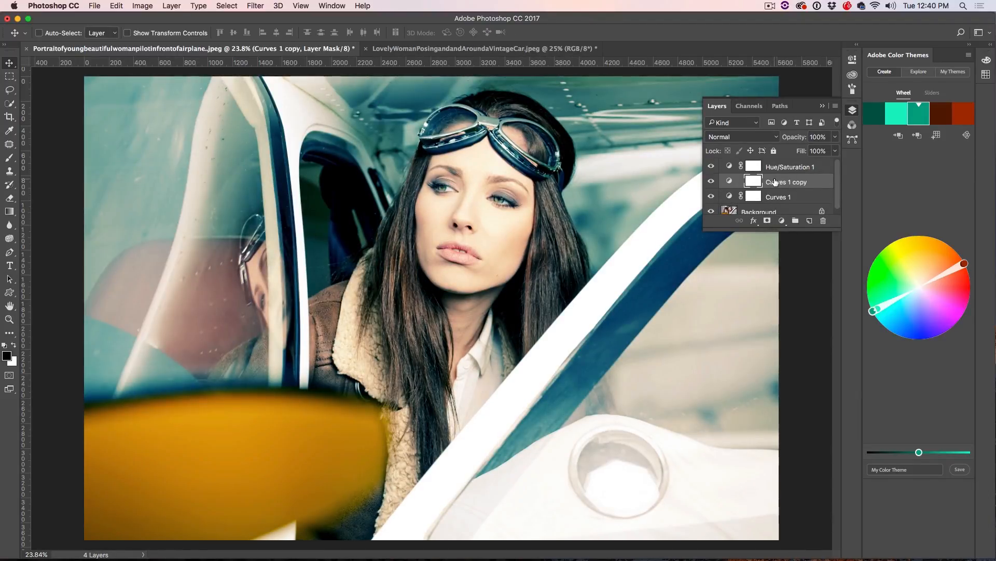
- Set the duplicated Curves layer to Color blend mode at 48% opacity
{"action": "left_click", "coordinate": [818, 136]}
{"action": "type", "text": "48"}
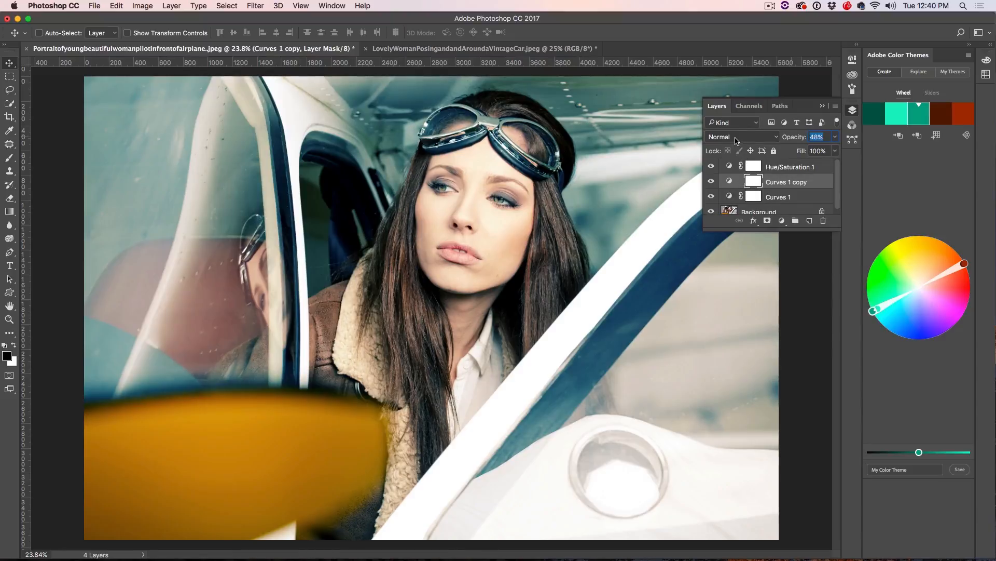
{"action": "left_click", "coordinate": [741, 136]}
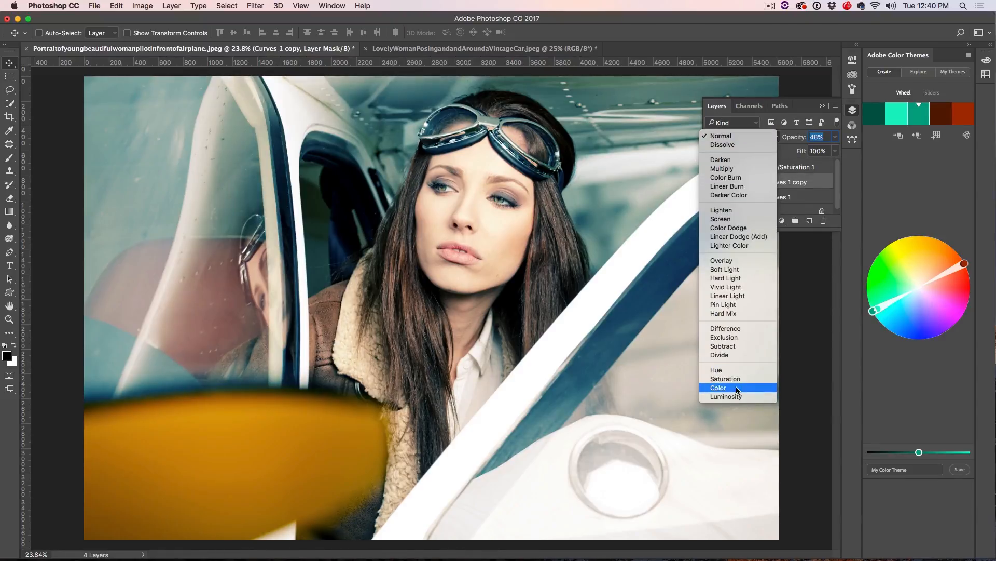
{"action": "left_click", "coordinate": [719, 387]}
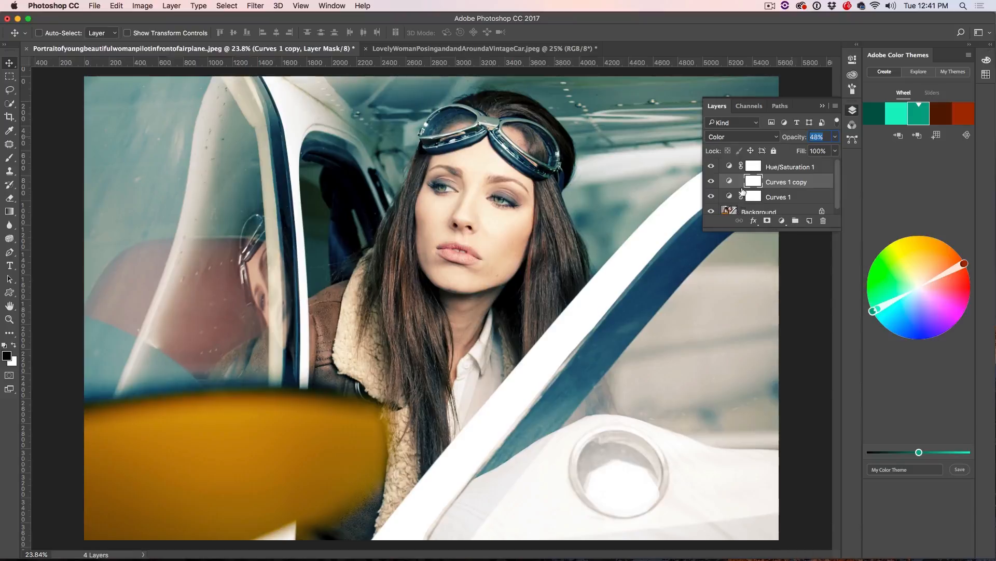
{"action": "left_click", "coordinate": [778, 196]}
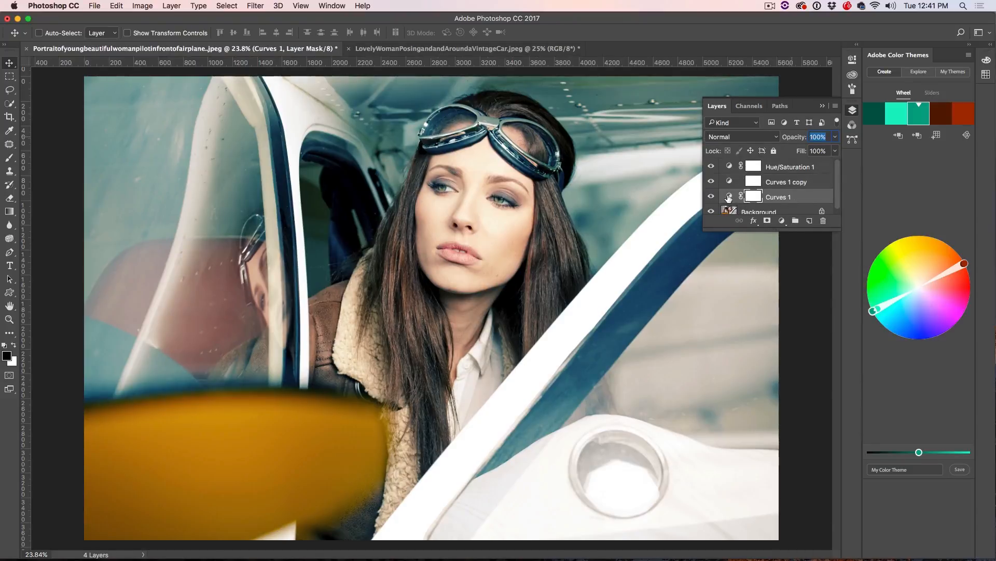
{"action": "left_click", "coordinate": [711, 196]}
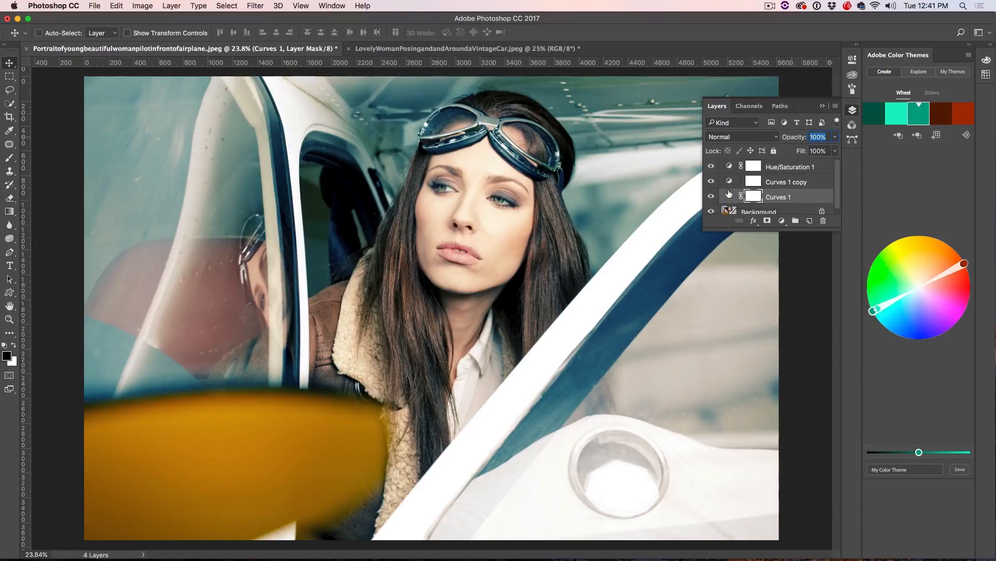
- Add a midtone point on Curves 1's RGB curve and pull it slightly down
{"action": "double_click", "coordinate": [753, 196]}
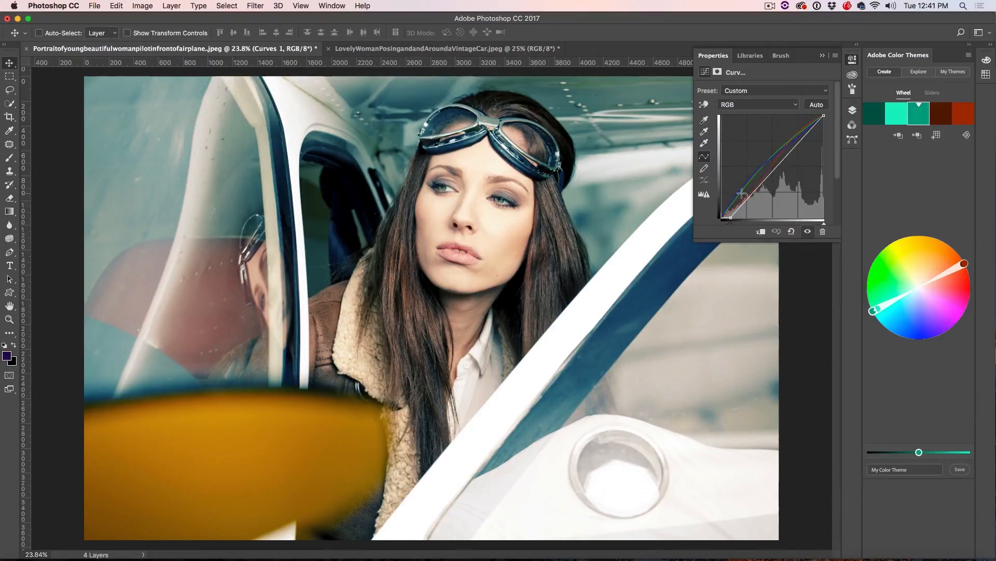
{"action": "left_click_drag", "start_coordinate": [741, 193], "coordinate": [760, 180]}
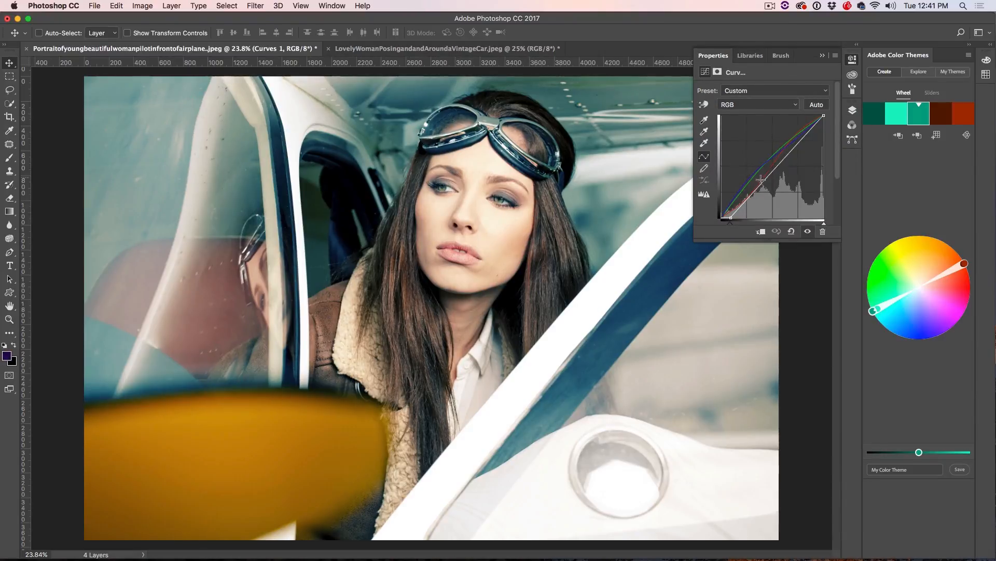
{"action": "left_click_drag", "start_coordinate": [760, 181], "coordinate": [760, 187]}
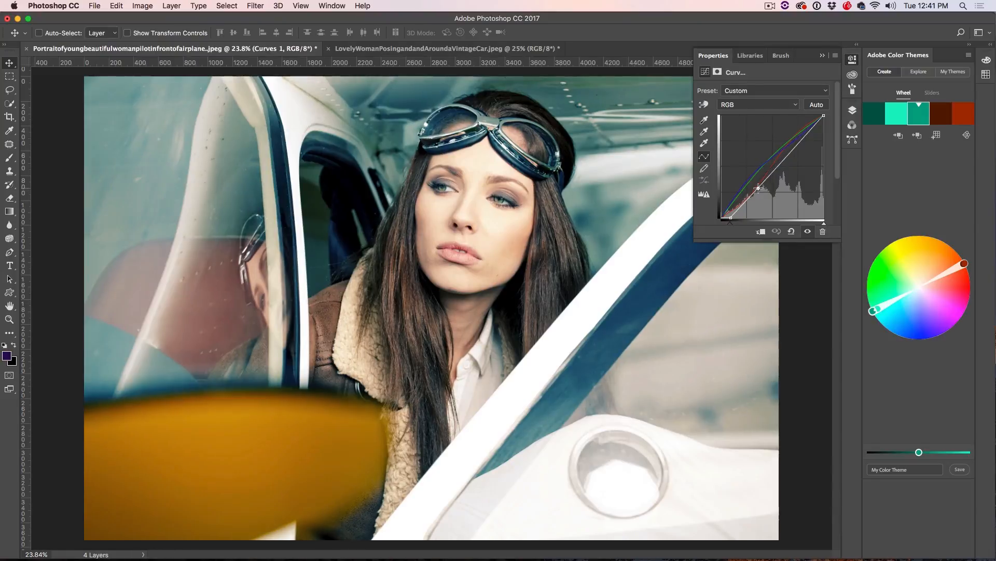
{"action": "left_click_drag", "start_coordinate": [759, 188], "coordinate": [763, 193]}
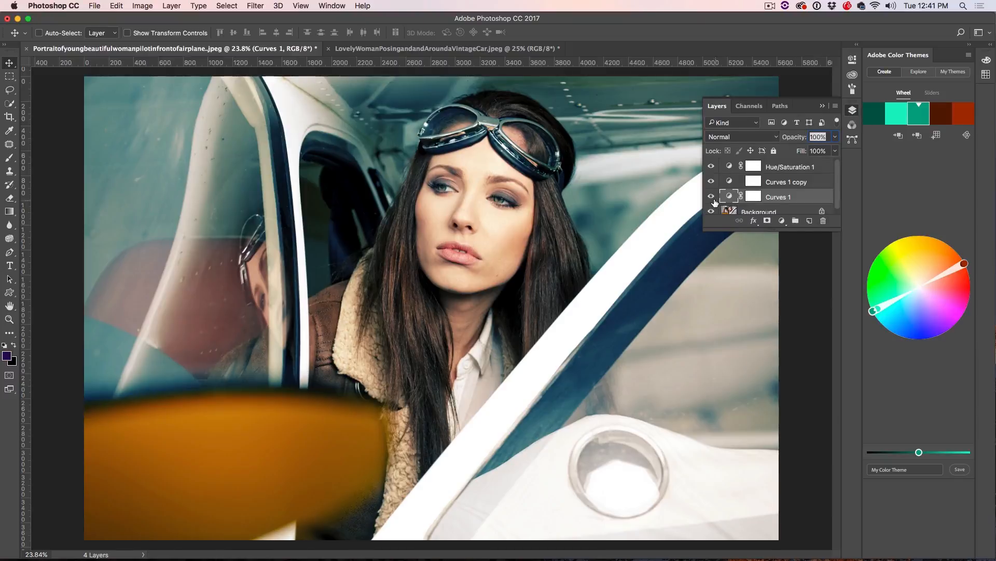
{"action": "mouse_move", "coordinate": [711, 196]}
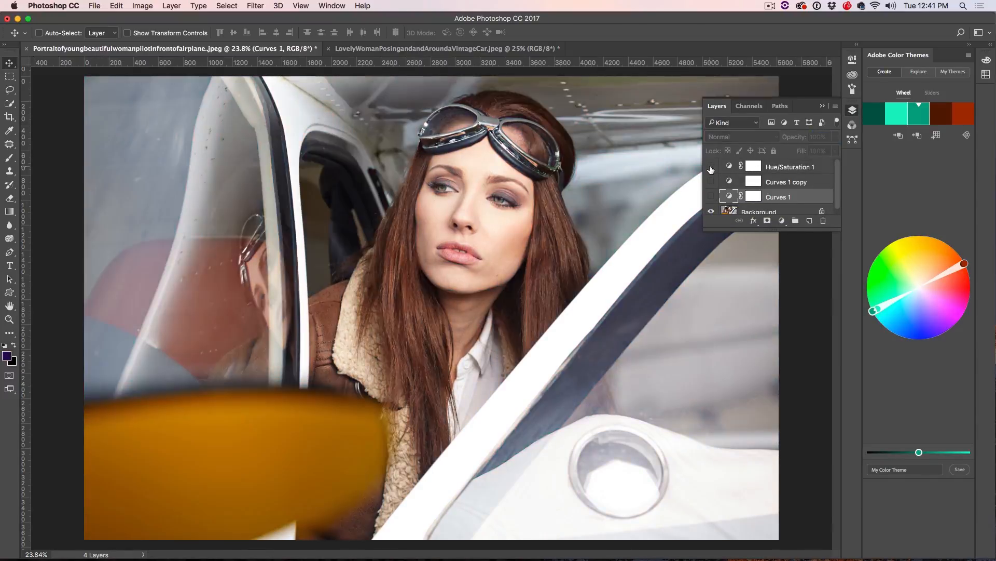
{"action": "left_click", "coordinate": [710, 166]}
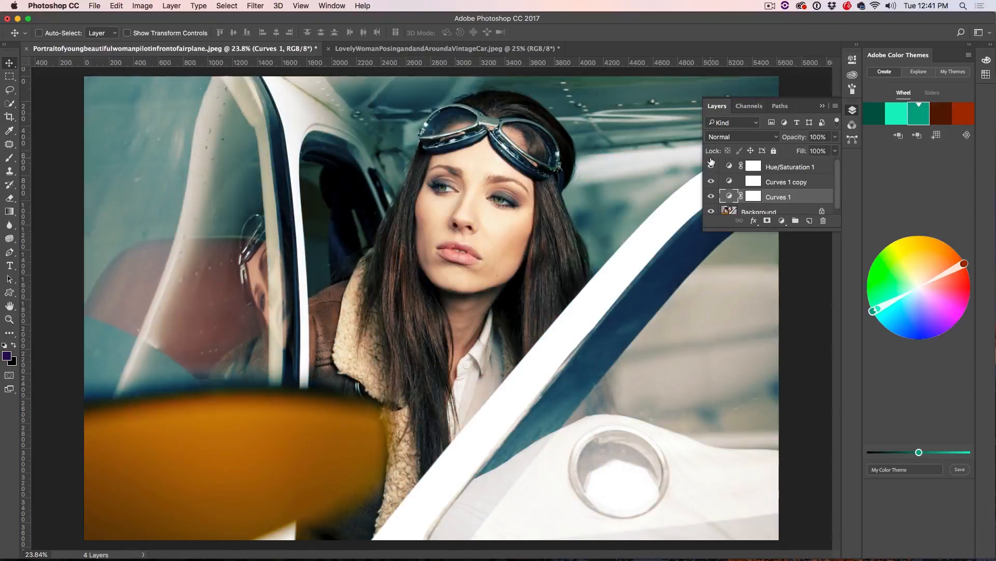